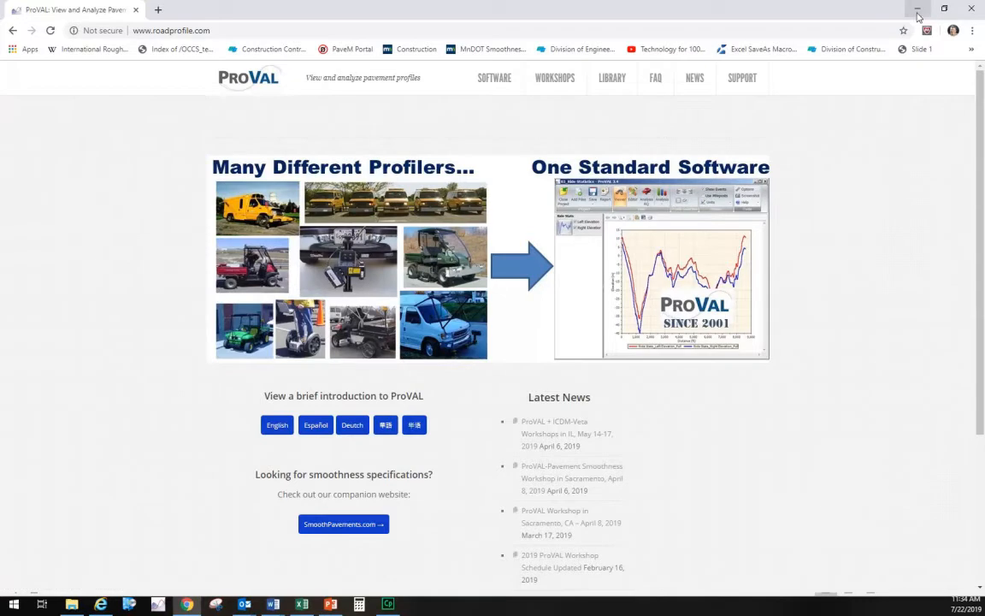
- Launch the EXIST_AC pavement profile from the HMA Payment Adjustment Demo folder into ProVAL
{"action": "left_click", "coordinate": [916, 9]}
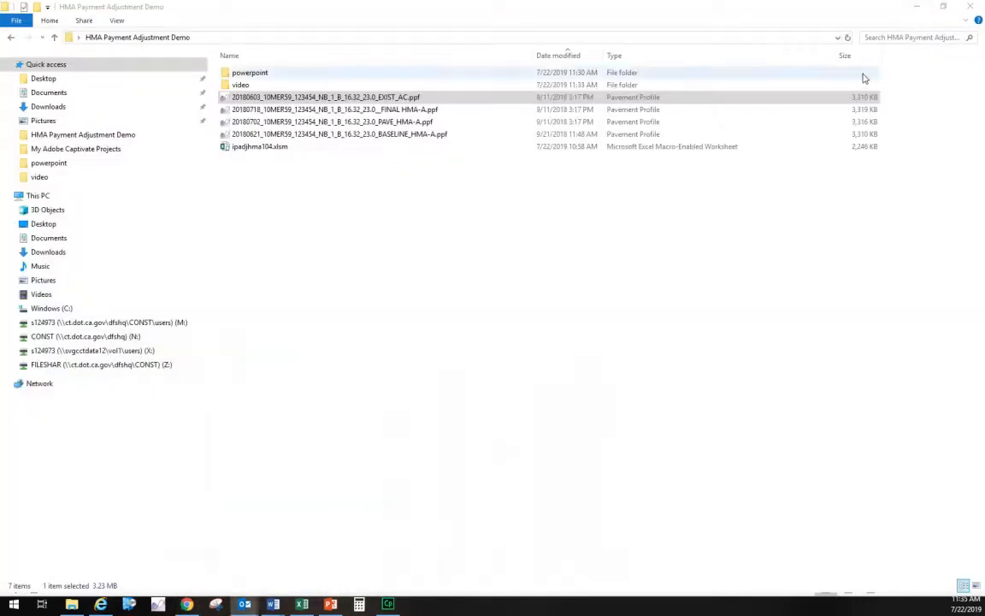
{"action": "mouse_move", "coordinate": [869, 82]}
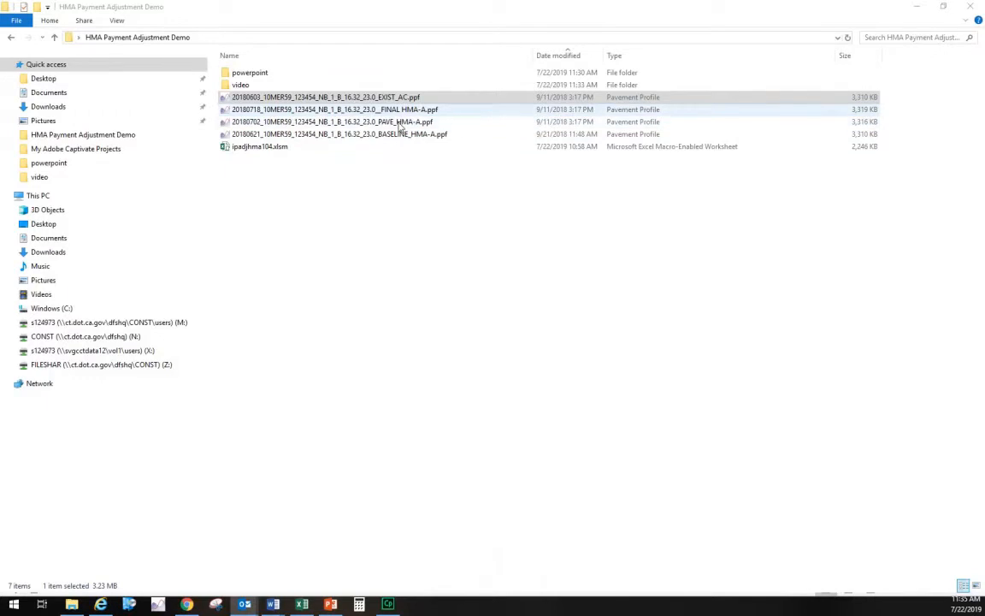
{"action": "left_click", "coordinate": [325, 96]}
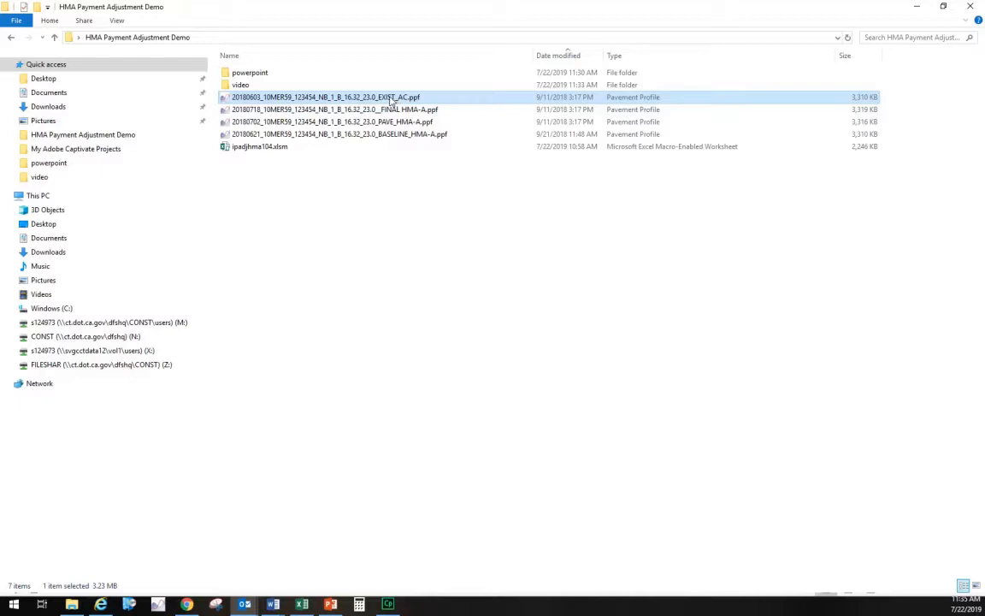
{"action": "mouse_move", "coordinate": [396, 102]}
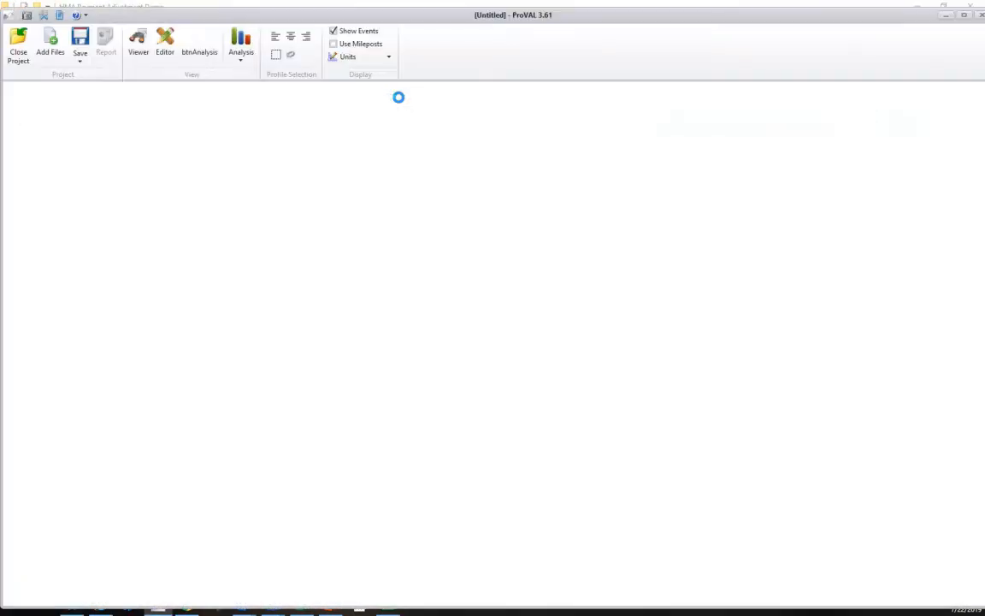
- Show the loaded existing-surface profile in the ProVAL viewer
{"action": "left_click", "coordinate": [51, 41]}
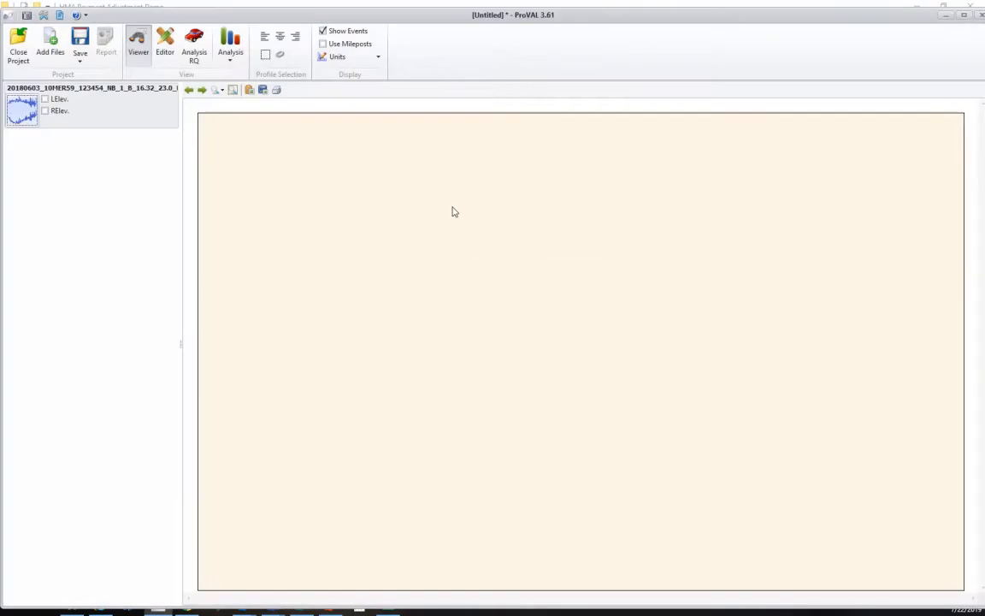
{"action": "mouse_move", "coordinate": [486, 191]}
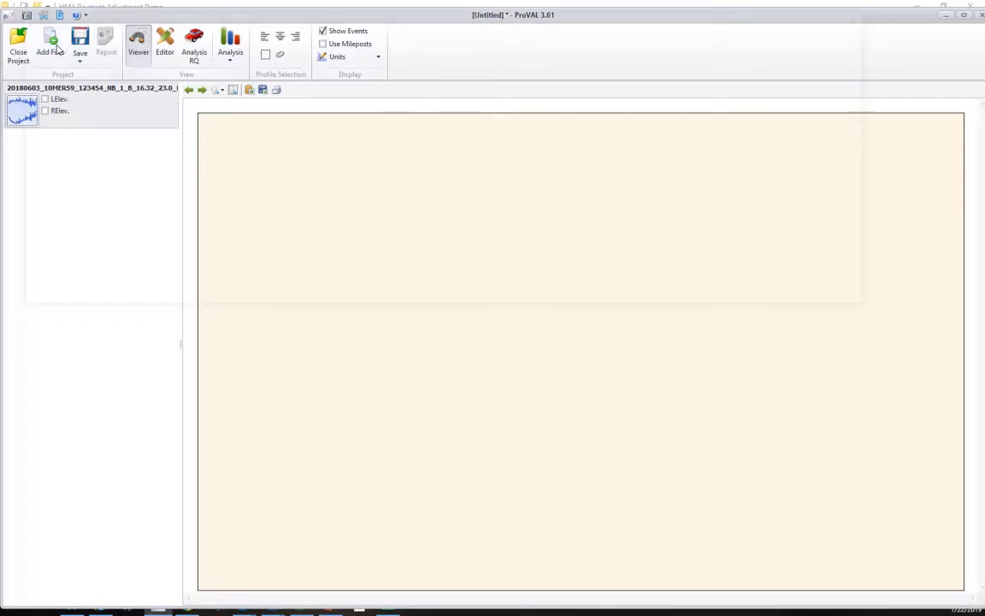
- Add the BASELINE, PAVE and FINAL HMA-A profiles to the project via Add Files
{"action": "left_click", "coordinate": [48, 41]}
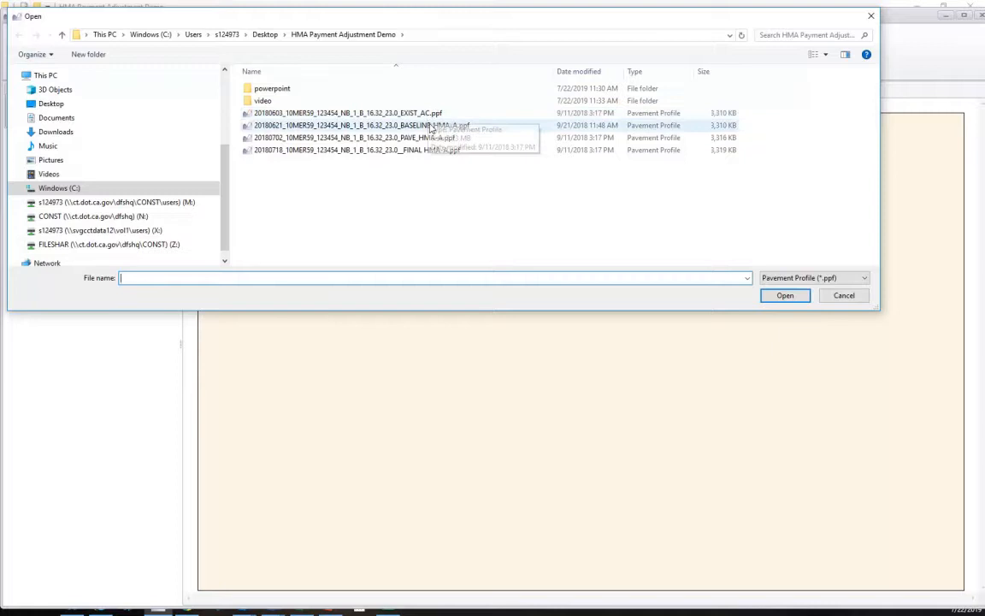
{"action": "left_click", "coordinate": [359, 125]}
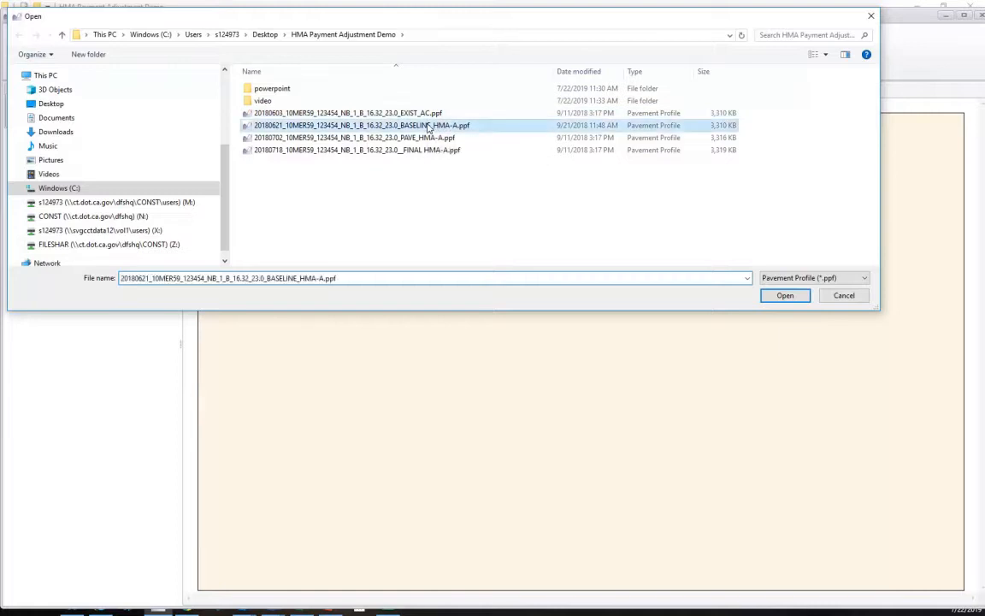
{"action": "left_click", "coordinate": [356, 151]}
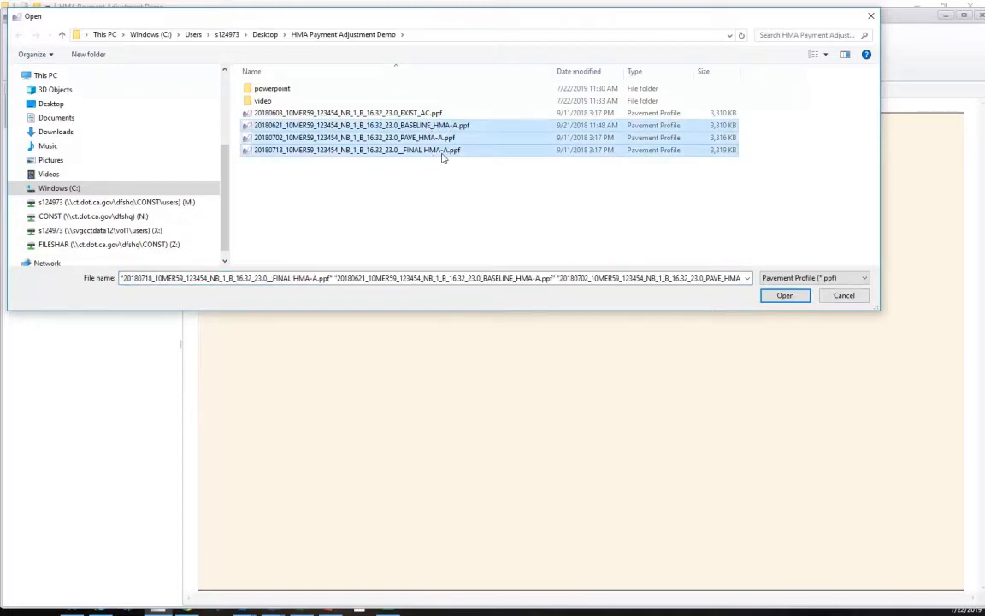
{"action": "left_click", "coordinate": [783, 294]}
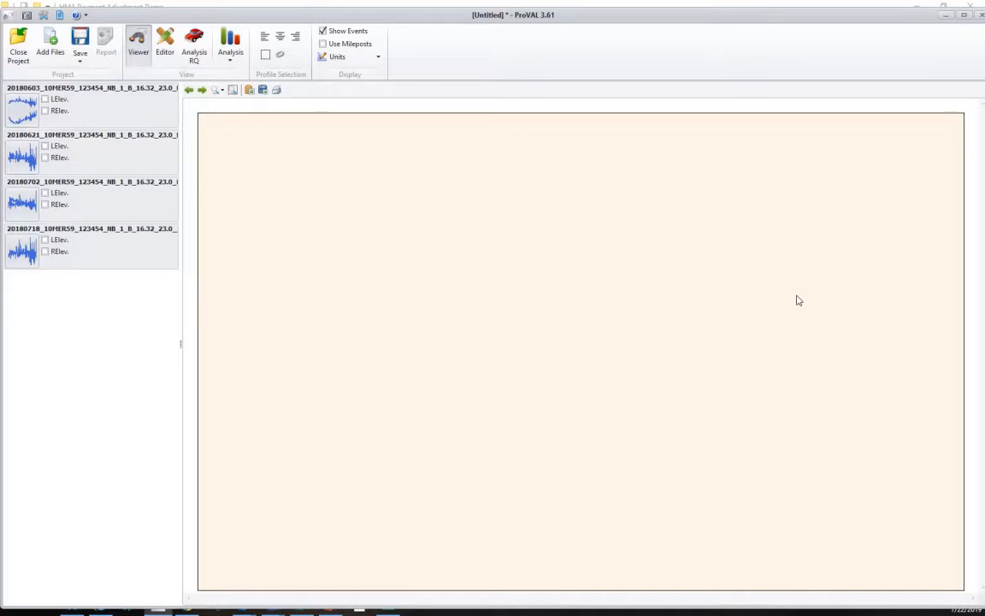
{"action": "mouse_move", "coordinate": [604, 272]}
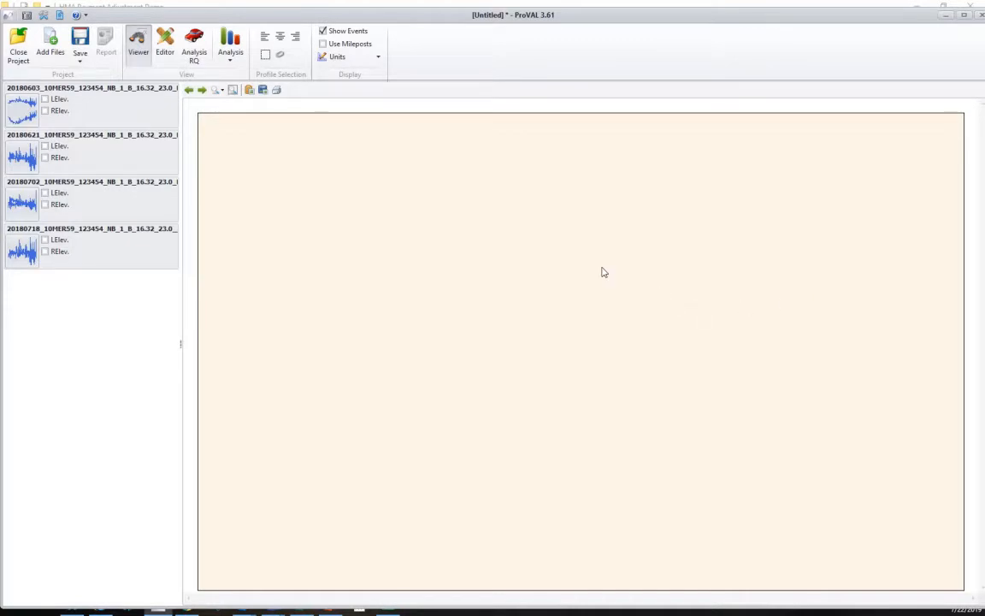
{"action": "mouse_move", "coordinate": [499, 208]}
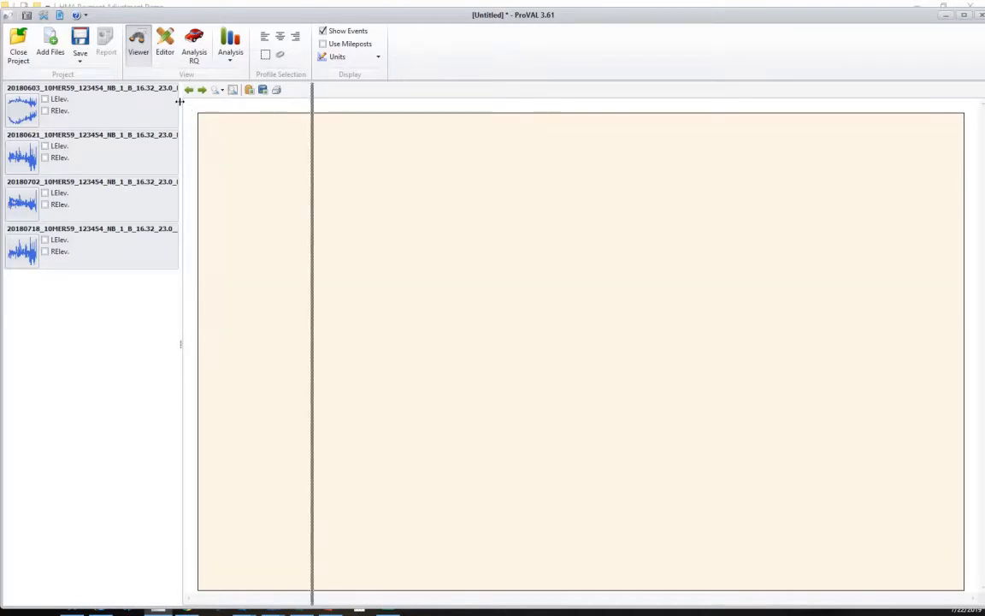
- Widen the profile list pane so the full file names are readable
{"action": "left_click_drag", "start_coordinate": [181, 342], "coordinate": [315, 342]}
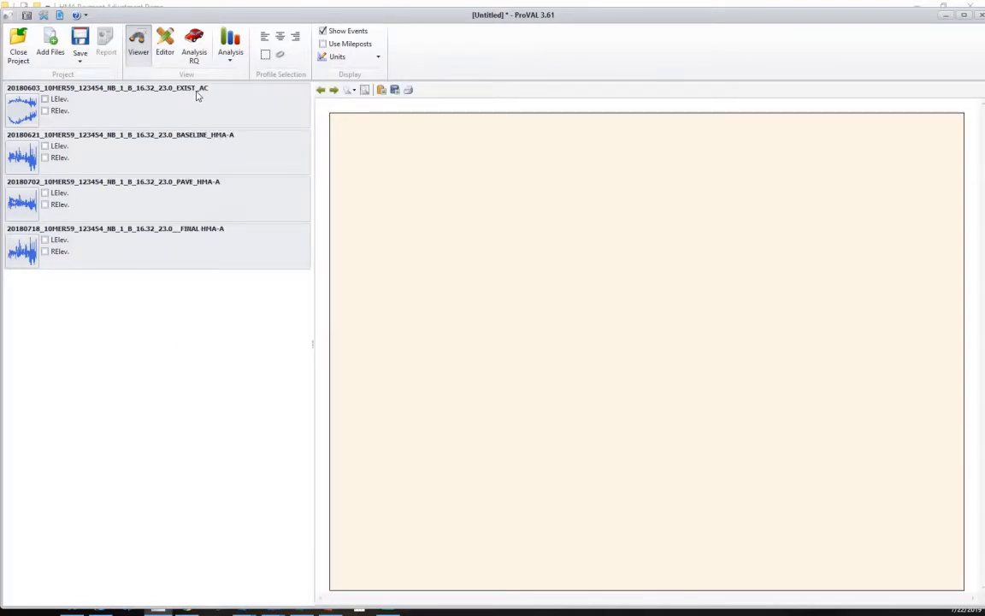
{"action": "mouse_move", "coordinate": [215, 116]}
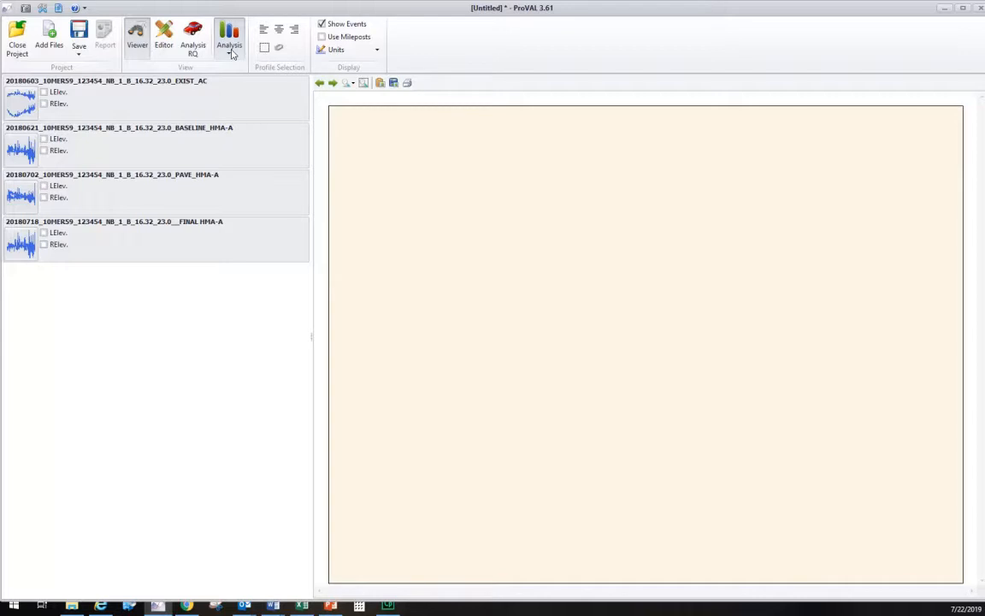
- Show the Analysis menu listing Ride Quality and the other modules
{"action": "left_click", "coordinate": [230, 34]}
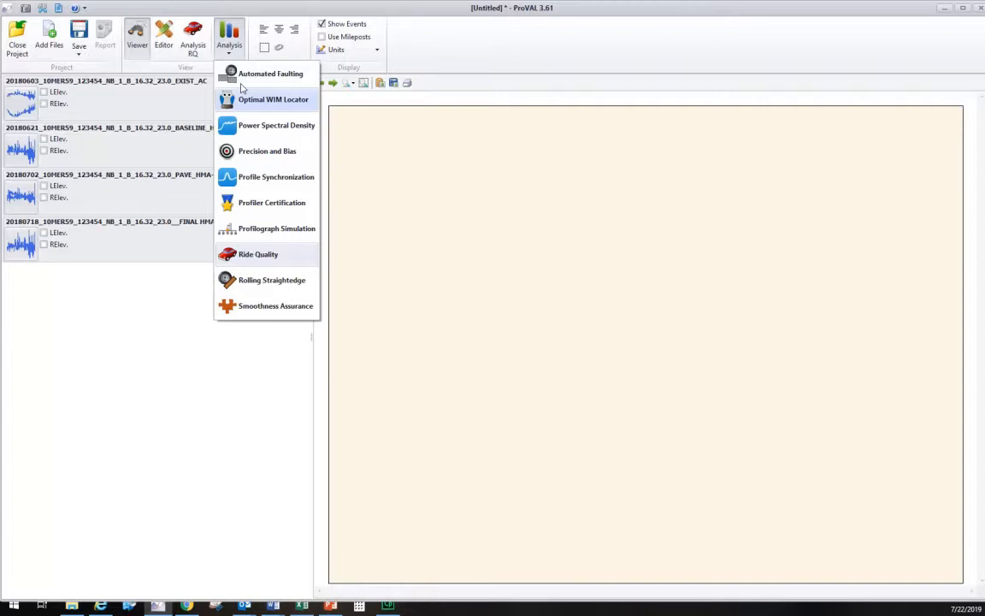
{"action": "mouse_move", "coordinate": [260, 226]}
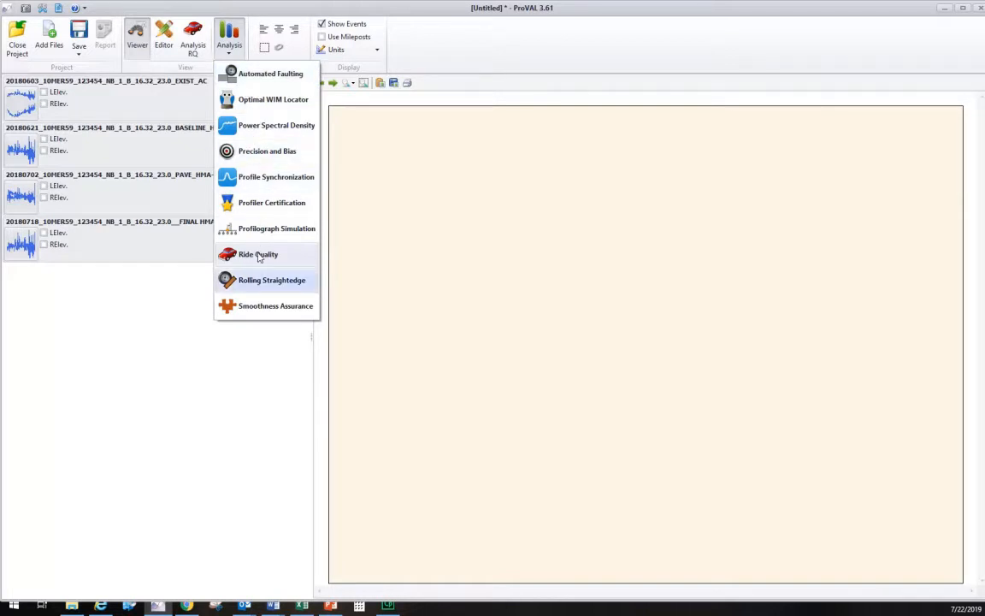
{"action": "mouse_move", "coordinate": [272, 257]}
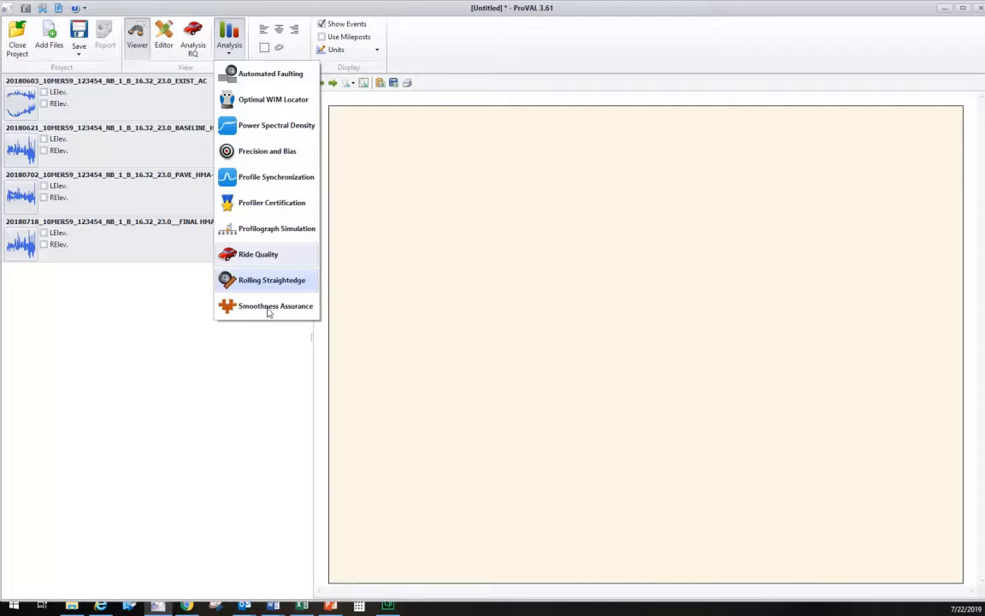
{"action": "mouse_move", "coordinate": [258, 260]}
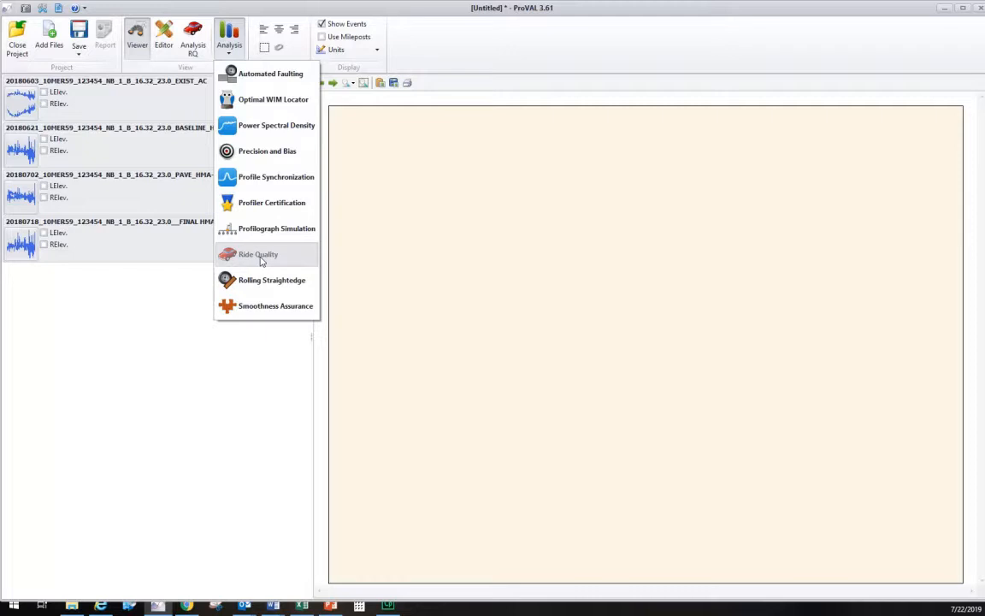
- Start the Ride Quality analysis listing the four profiles with IRI index
{"action": "left_click", "coordinate": [256, 254]}
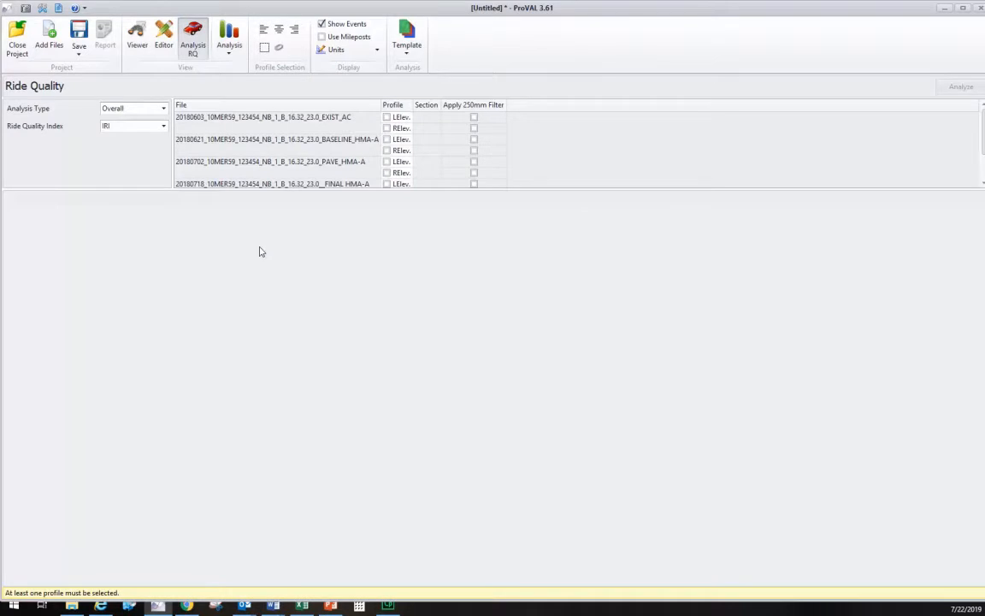
{"action": "mouse_move", "coordinate": [7, 85]}
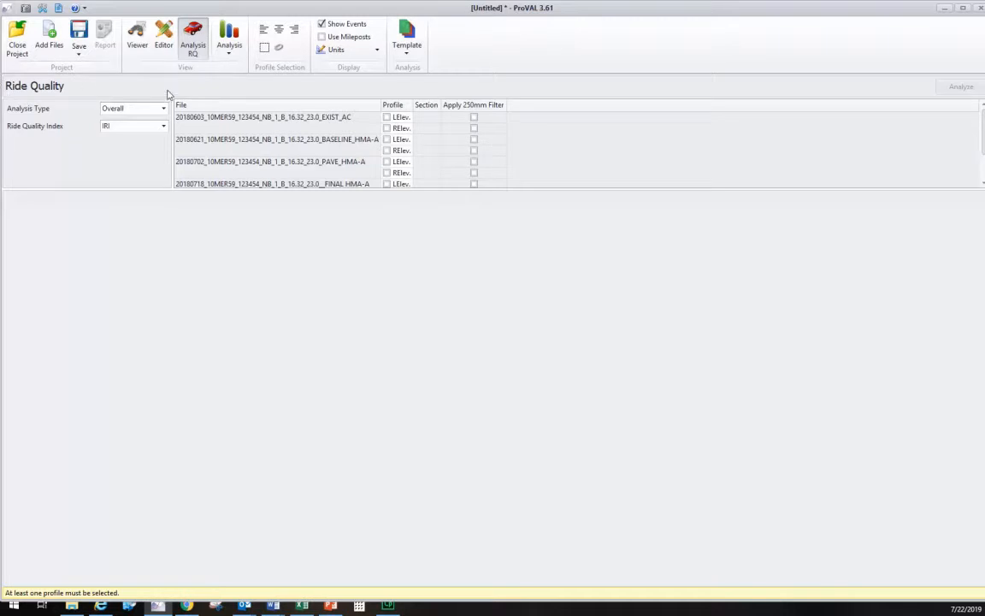
{"action": "mouse_move", "coordinate": [159, 75]}
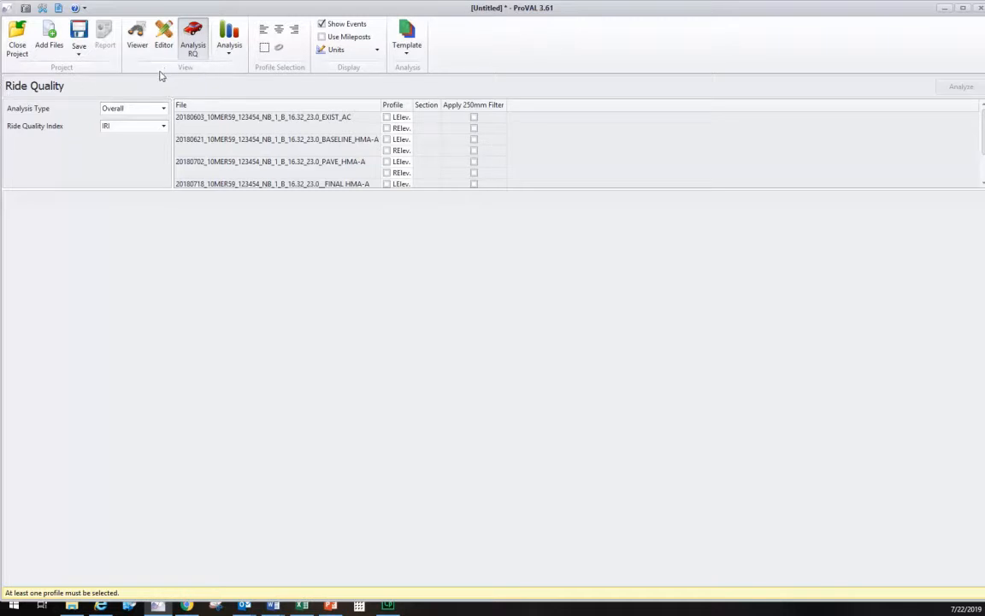
{"action": "mouse_move", "coordinate": [38, 113]}
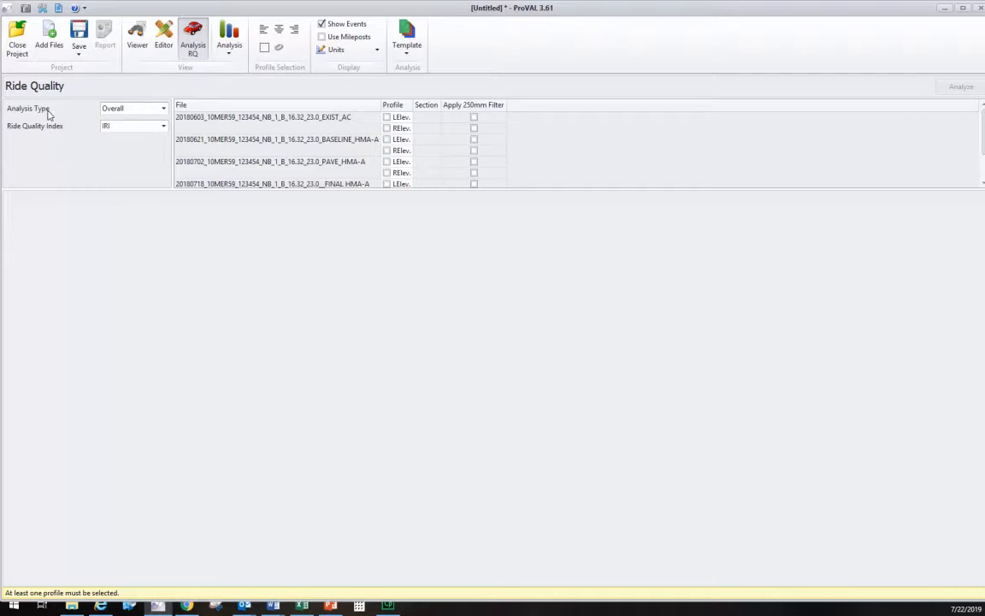
{"action": "mouse_move", "coordinate": [84, 116]}
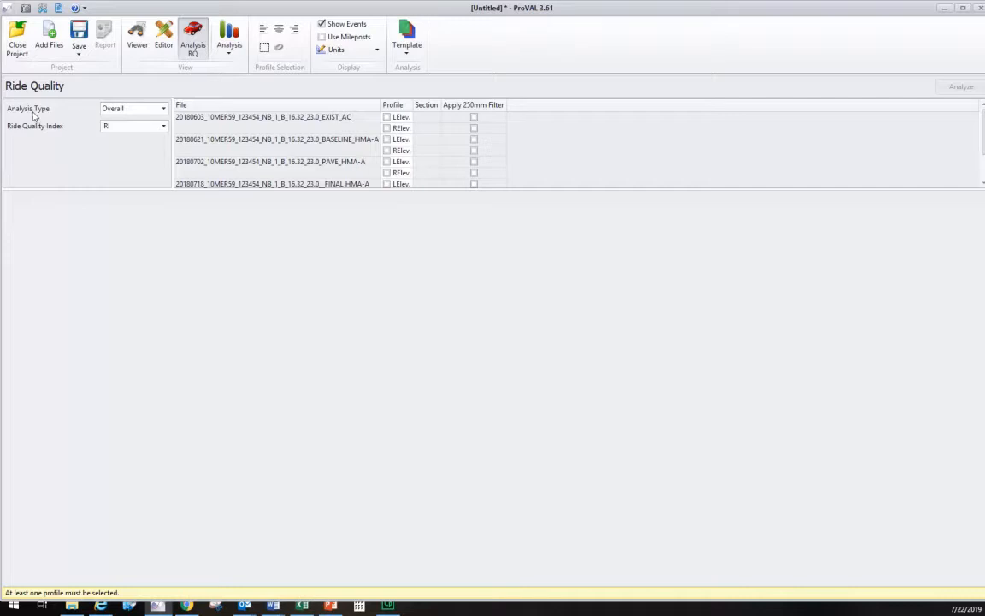
{"action": "mouse_move", "coordinate": [97, 171]}
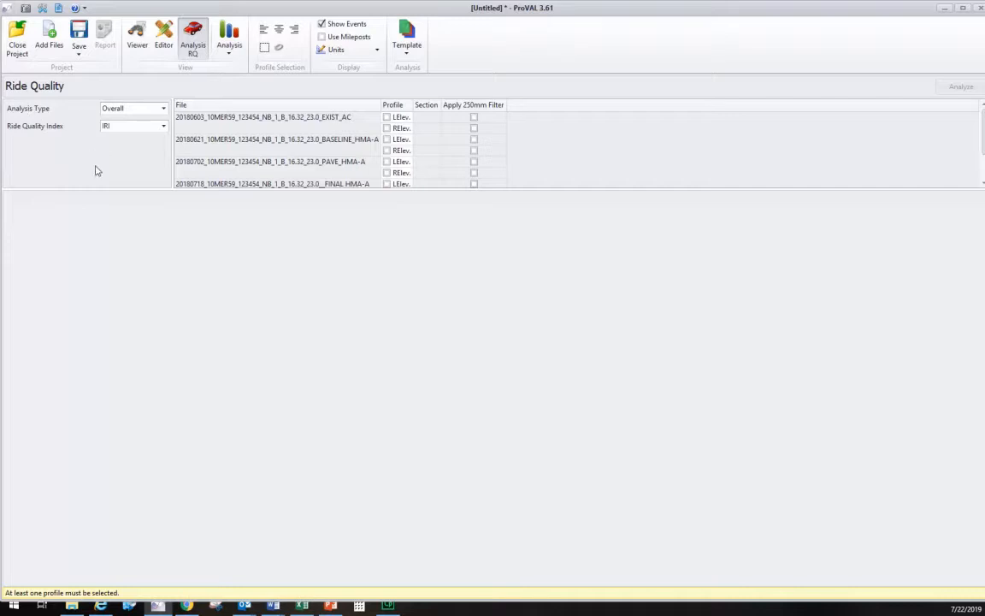
{"action": "mouse_move", "coordinate": [56, 106]}
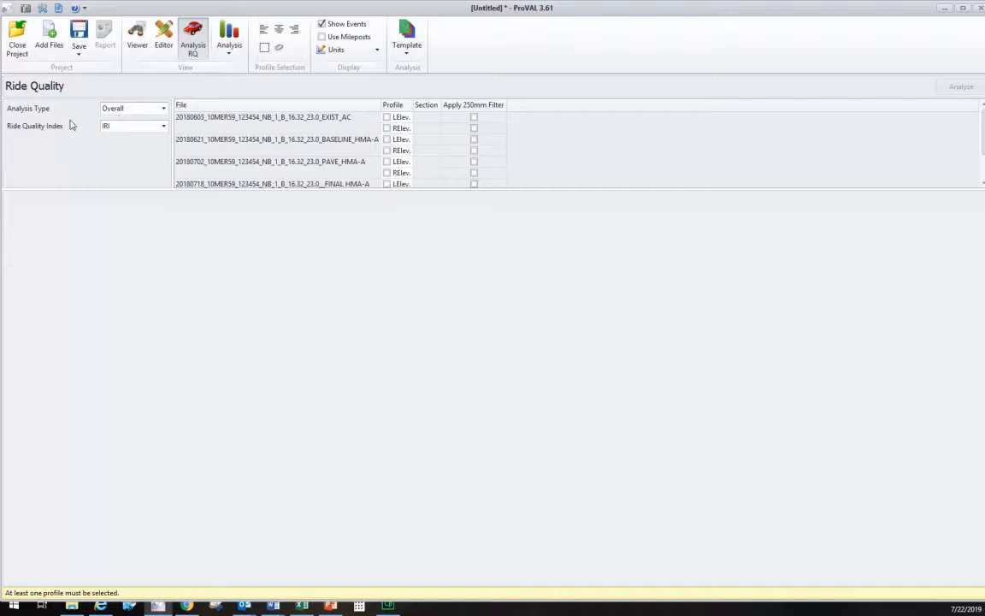
{"action": "mouse_move", "coordinate": [45, 117]}
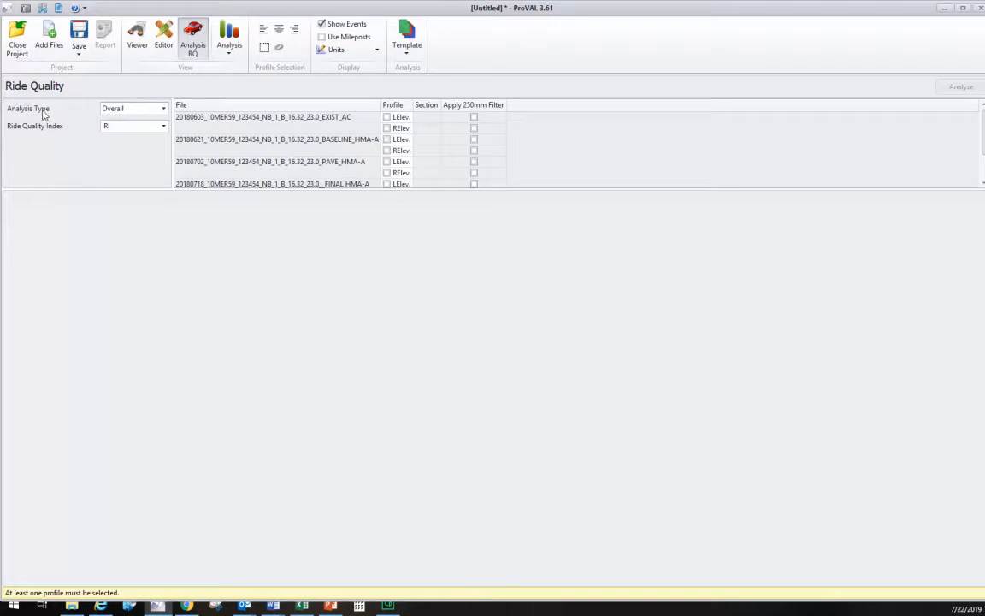
- Set the analysis type to Fixed Interval (threshold 90.00, segment length 528.00)
{"action": "left_click", "coordinate": [163, 109]}
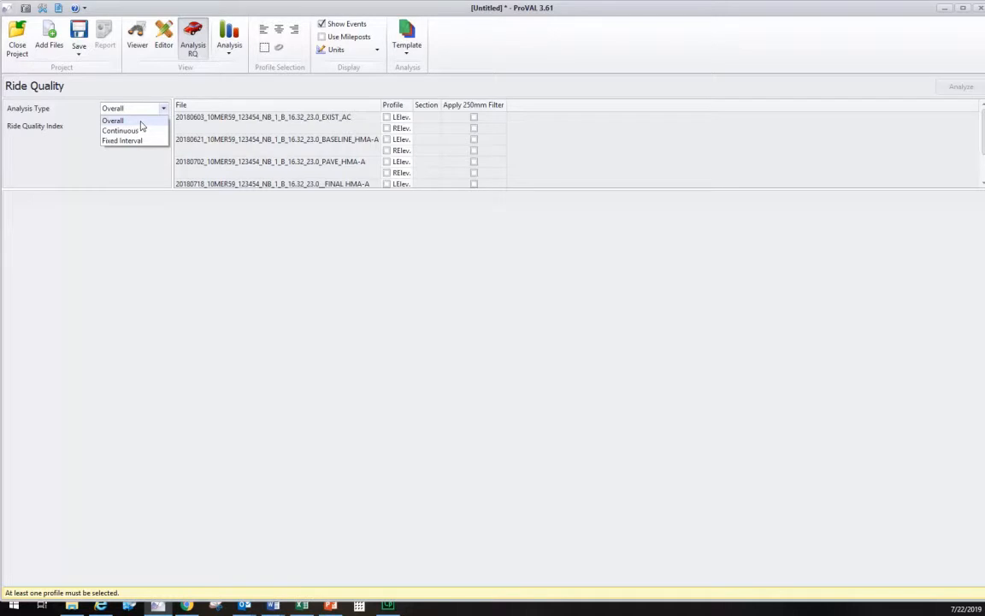
{"action": "mouse_move", "coordinate": [144, 127]}
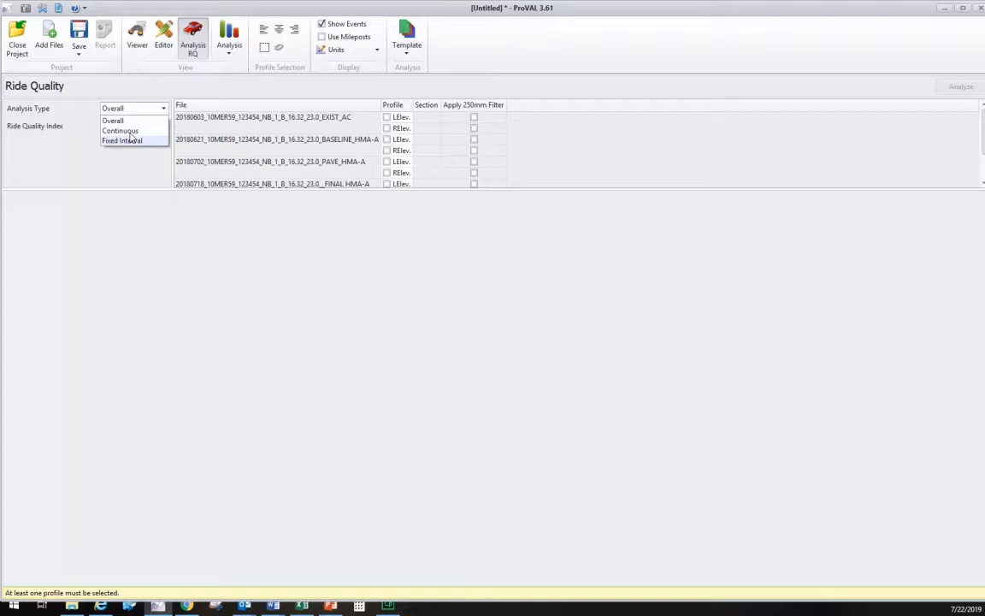
{"action": "left_click", "coordinate": [133, 127]}
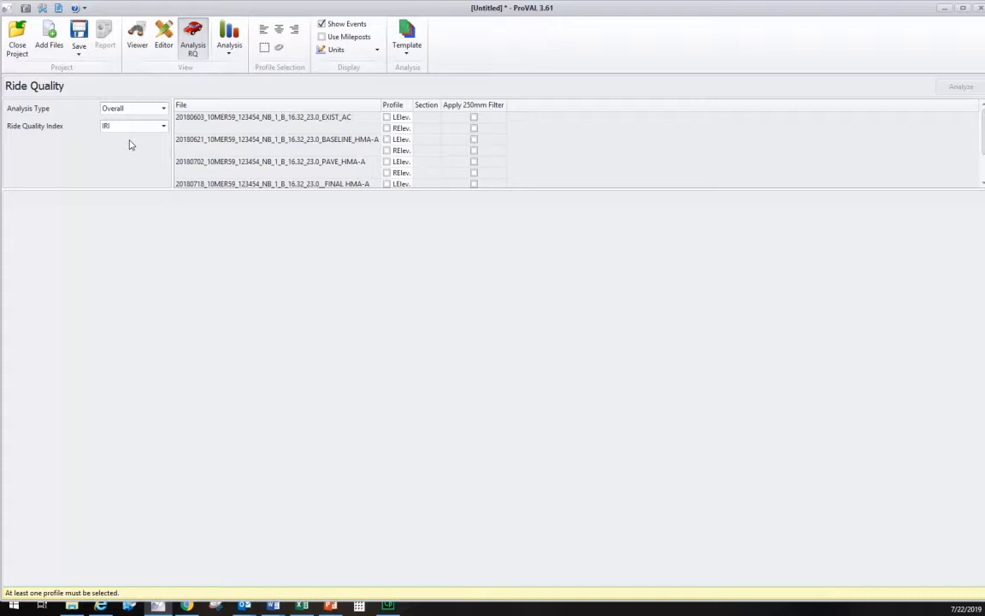
{"action": "left_click", "coordinate": [133, 108]}
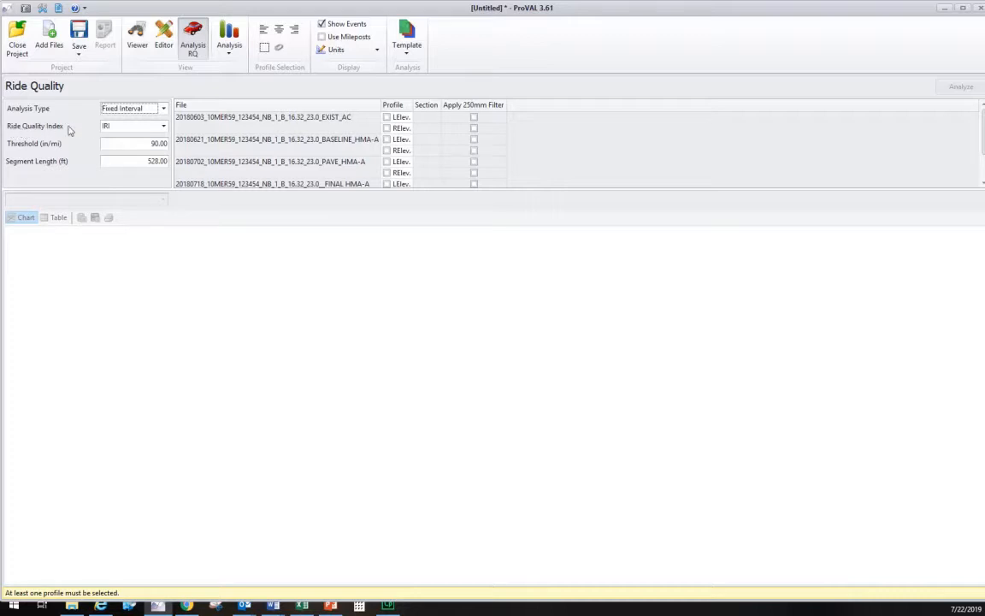
{"action": "left_click", "coordinate": [162, 126]}
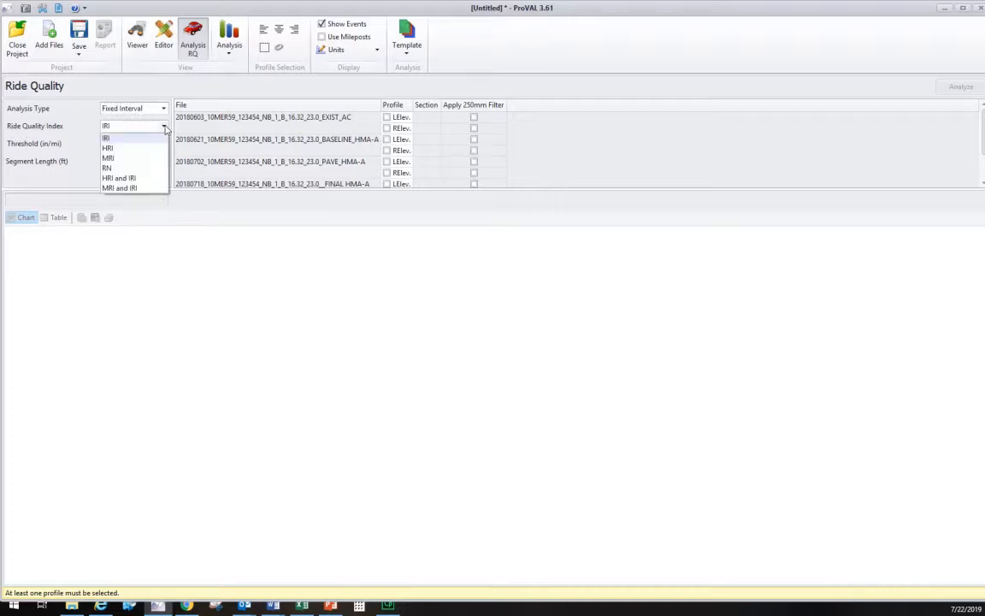
{"action": "mouse_move", "coordinate": [117, 144]}
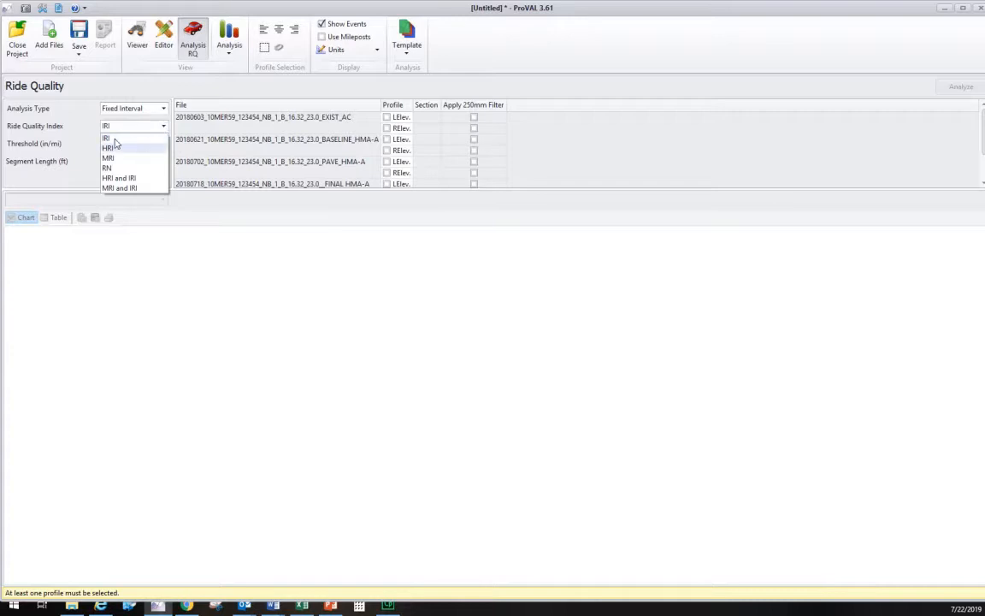
{"action": "mouse_move", "coordinate": [120, 157]}
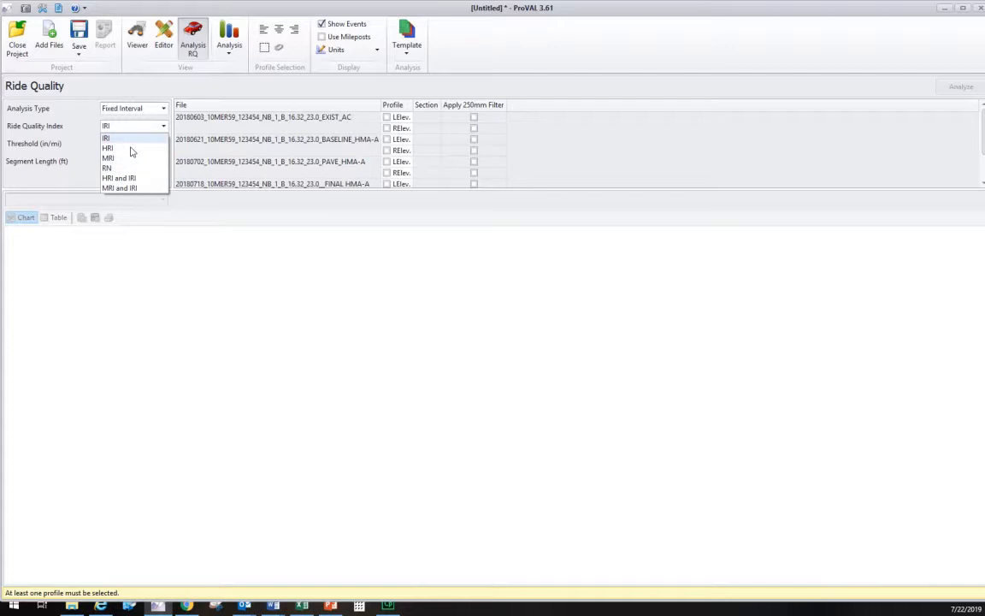
{"action": "left_click", "coordinate": [106, 137]}
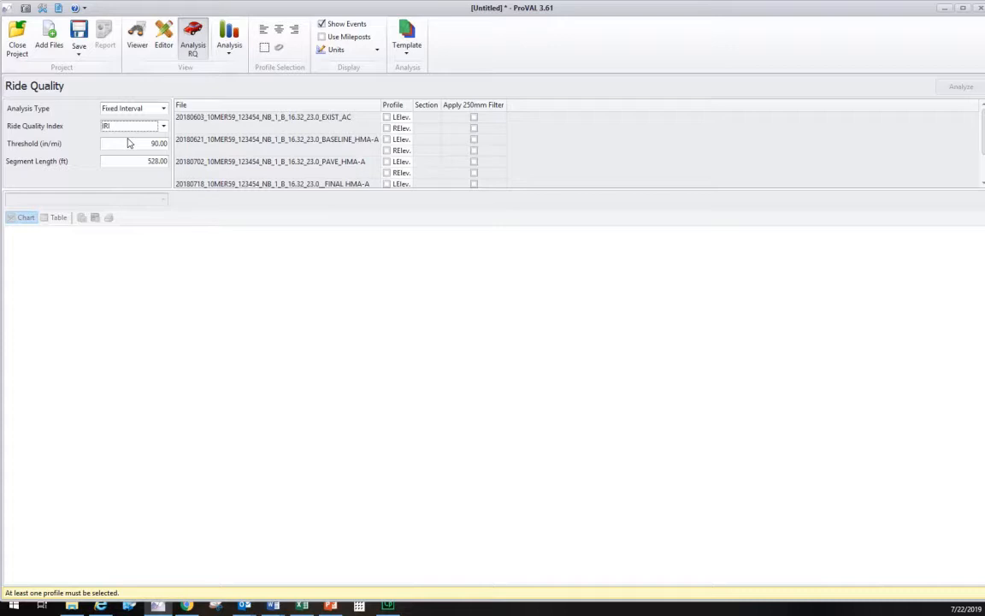
{"action": "mouse_move", "coordinate": [392, 128]}
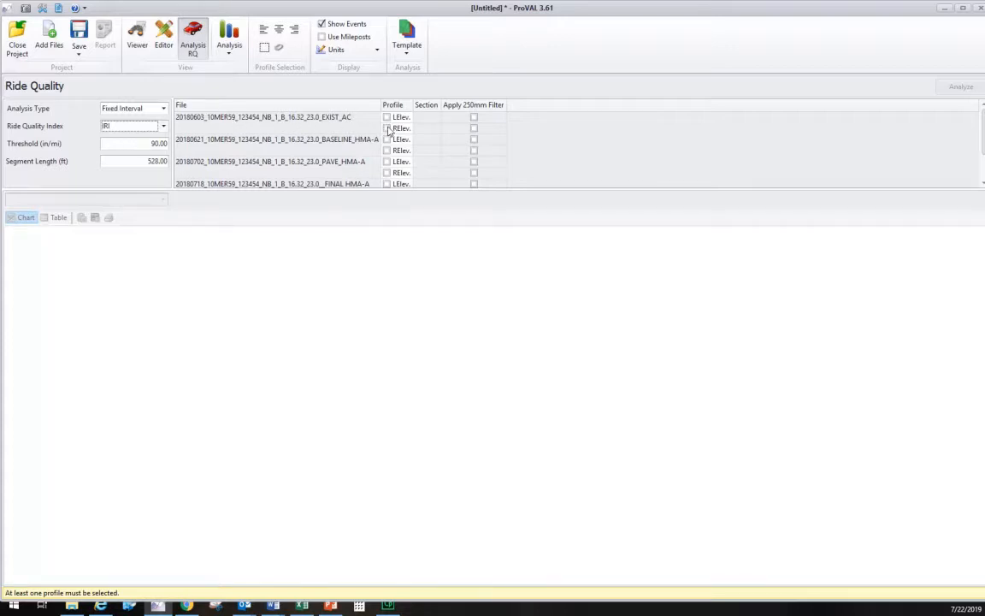
- Use the MRI index and include the EXIST_AC file, full section, with the 250 mm filter applied
{"action": "left_click", "coordinate": [162, 127]}
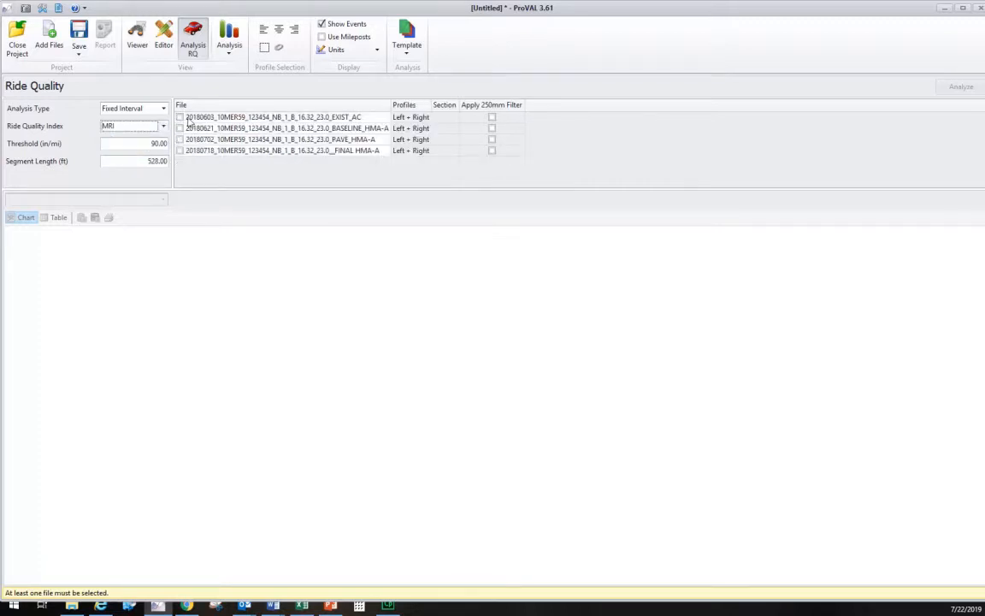
{"action": "mouse_move", "coordinate": [253, 126]}
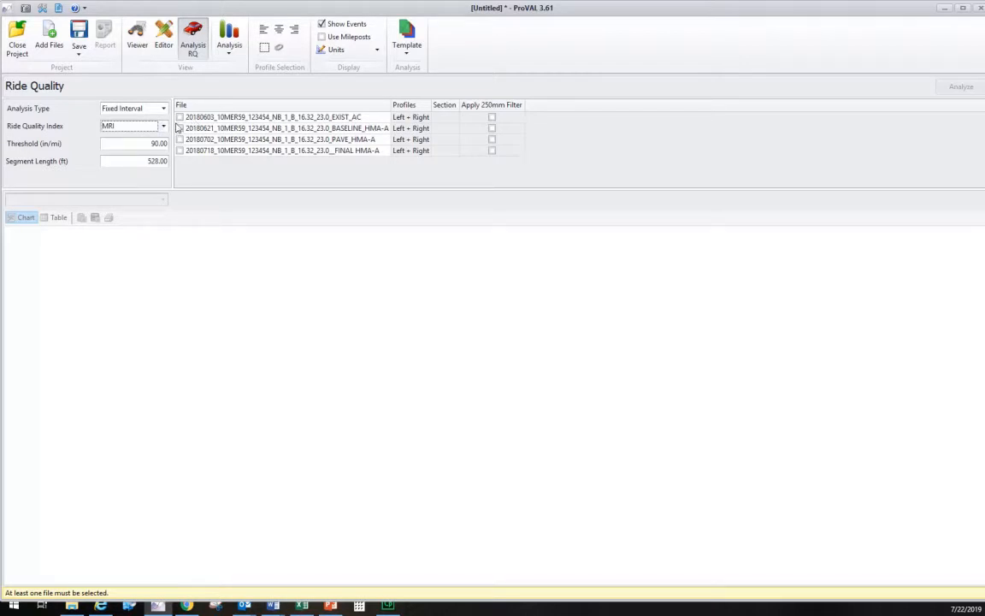
{"action": "mouse_move", "coordinate": [325, 173]}
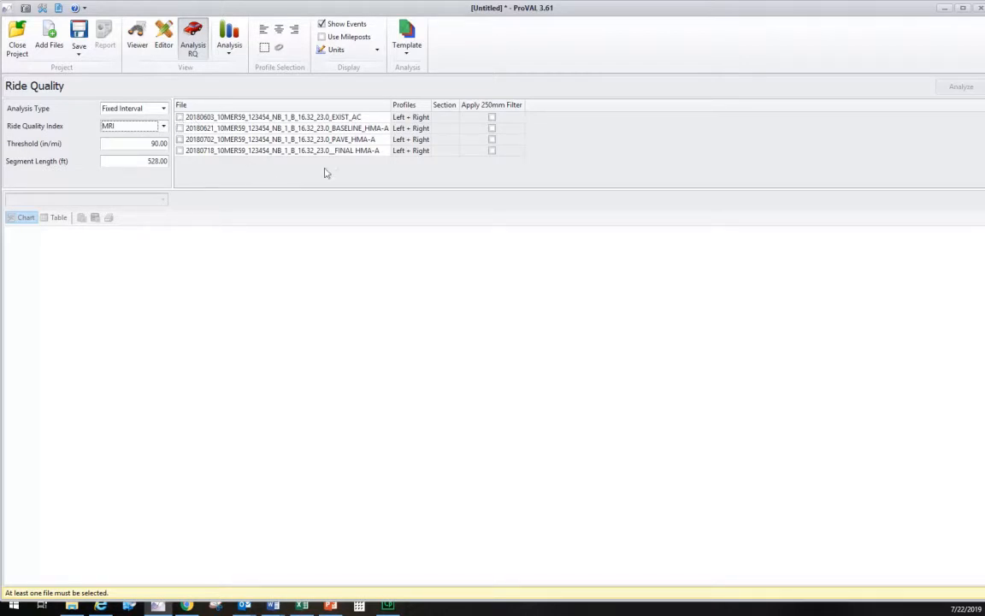
{"action": "mouse_move", "coordinate": [272, 120]}
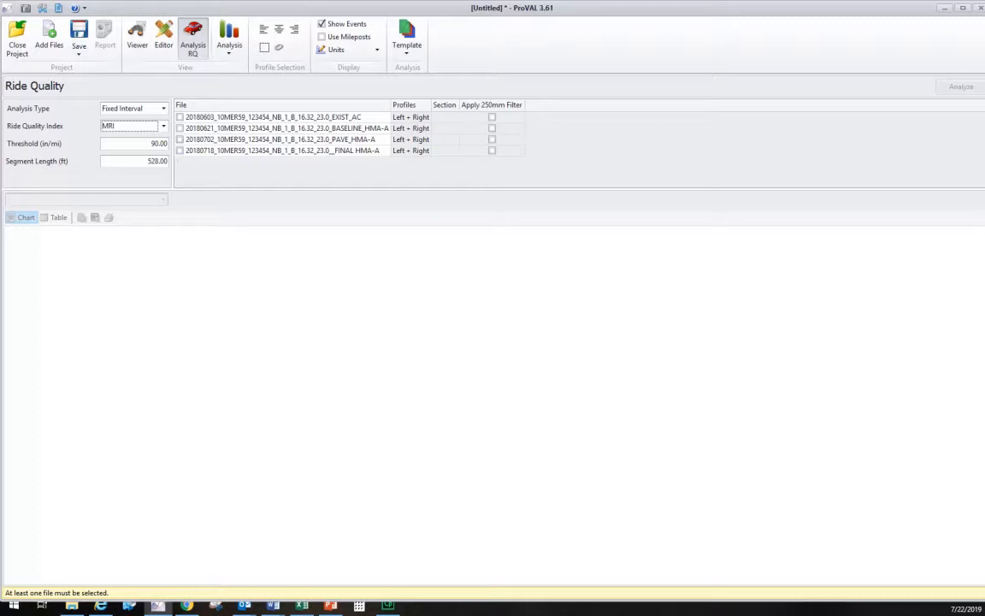
{"action": "left_click", "coordinate": [180, 117]}
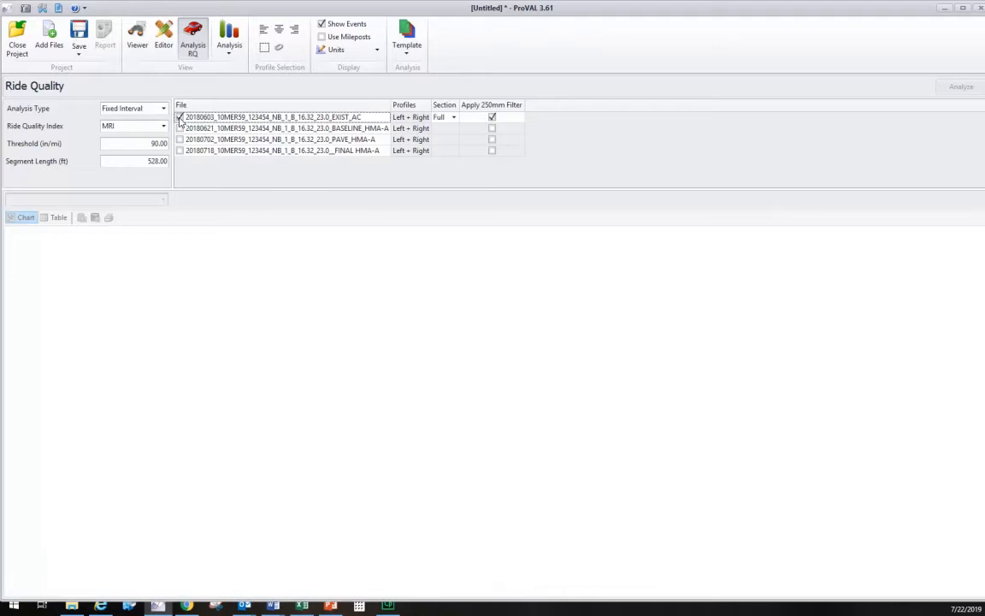
{"action": "left_click", "coordinate": [180, 116]}
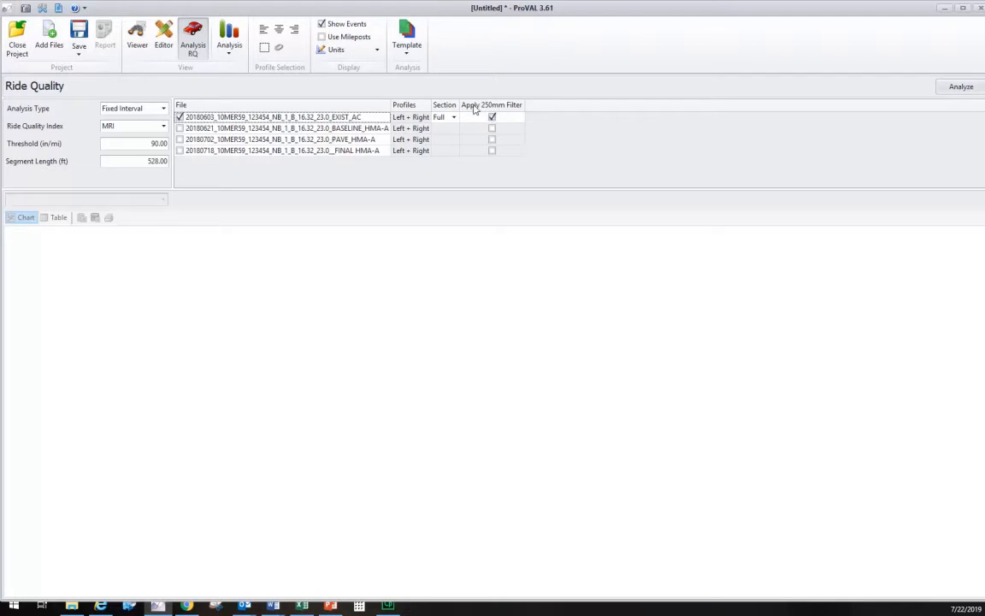
{"action": "left_click", "coordinate": [492, 116]}
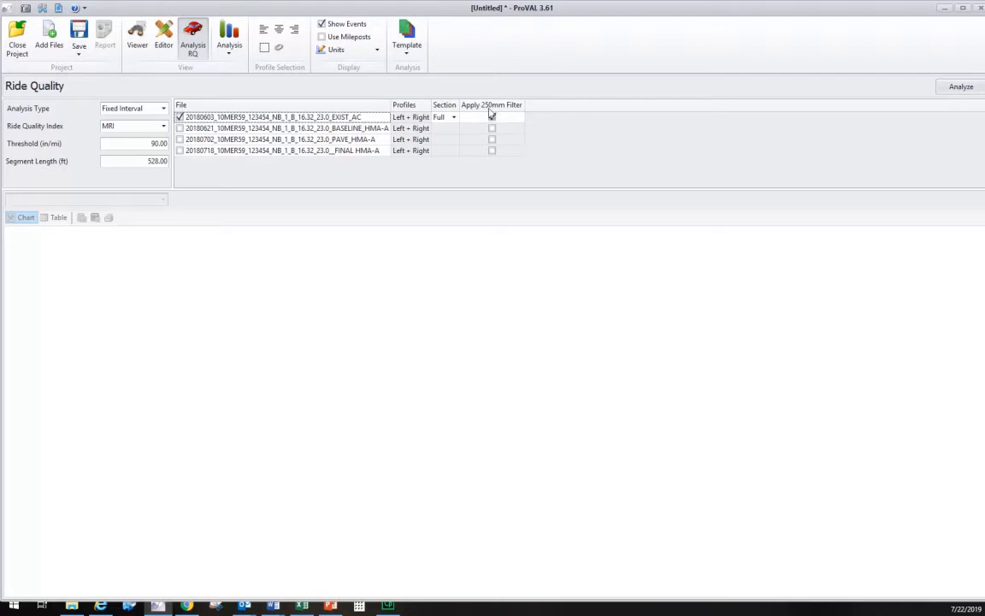
{"action": "left_click", "coordinate": [493, 116]}
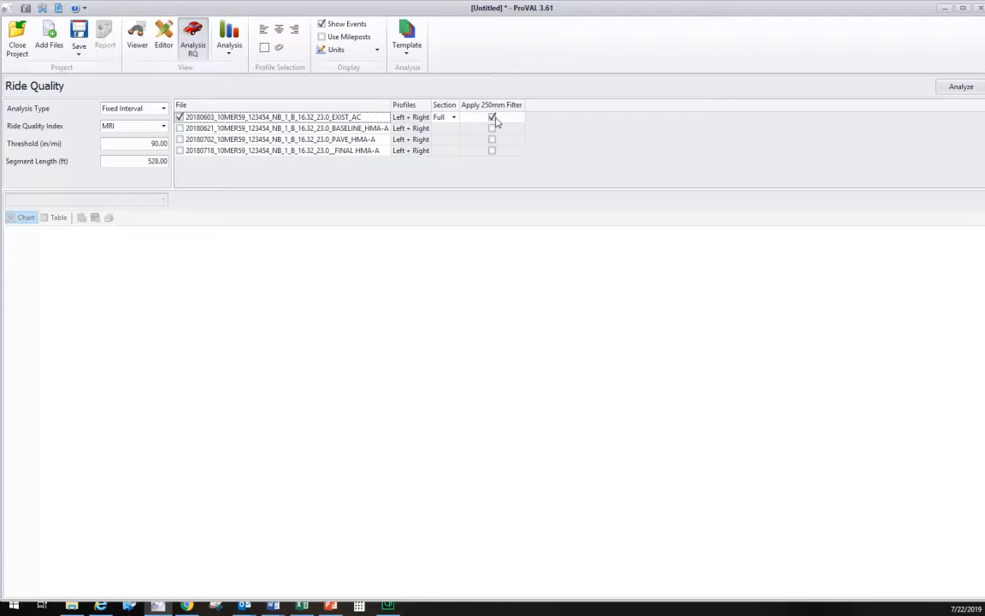
{"action": "mouse_move", "coordinate": [500, 119]}
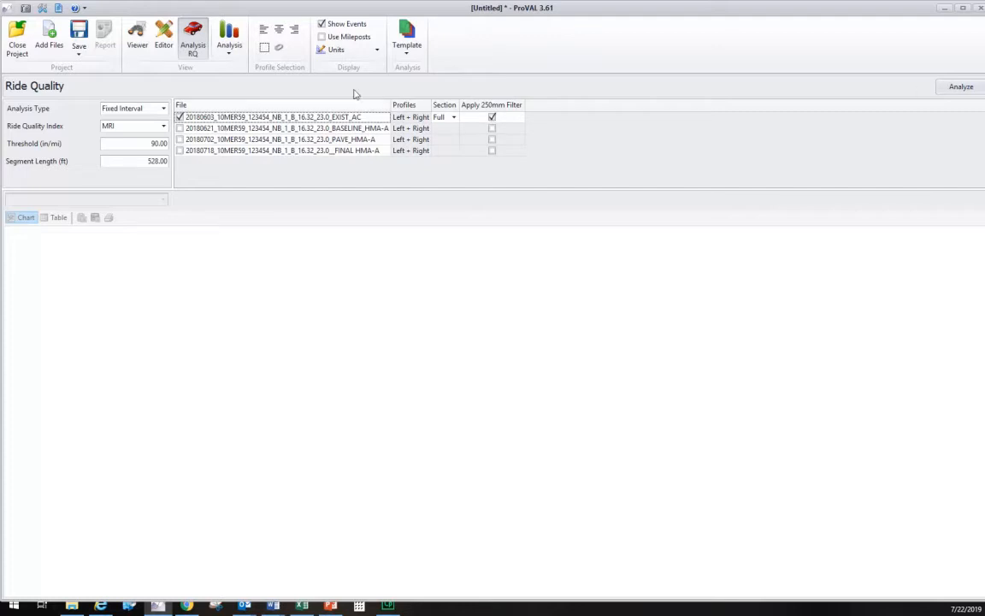
{"action": "mouse_move", "coordinate": [619, 113]}
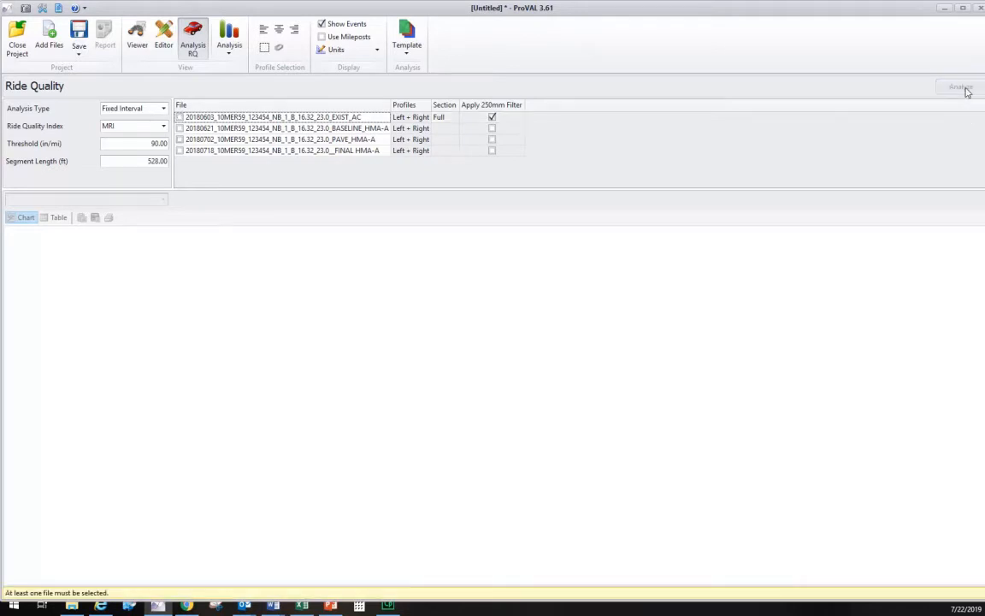
- Run the fixed-interval MRI analysis for the EXIST_AC profile against the 90 threshold
{"action": "left_click", "coordinate": [180, 116]}
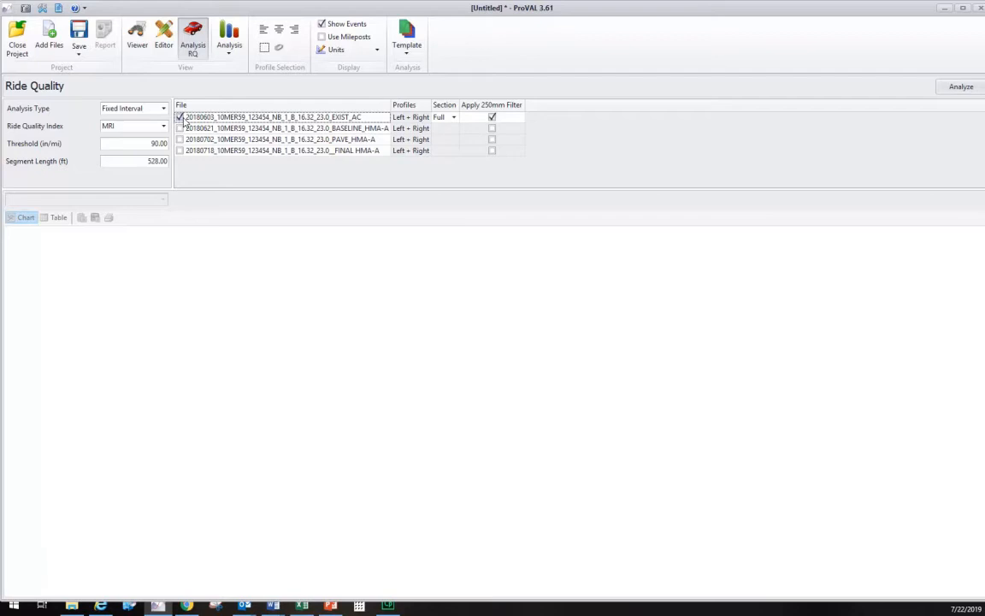
{"action": "left_click", "coordinate": [961, 86]}
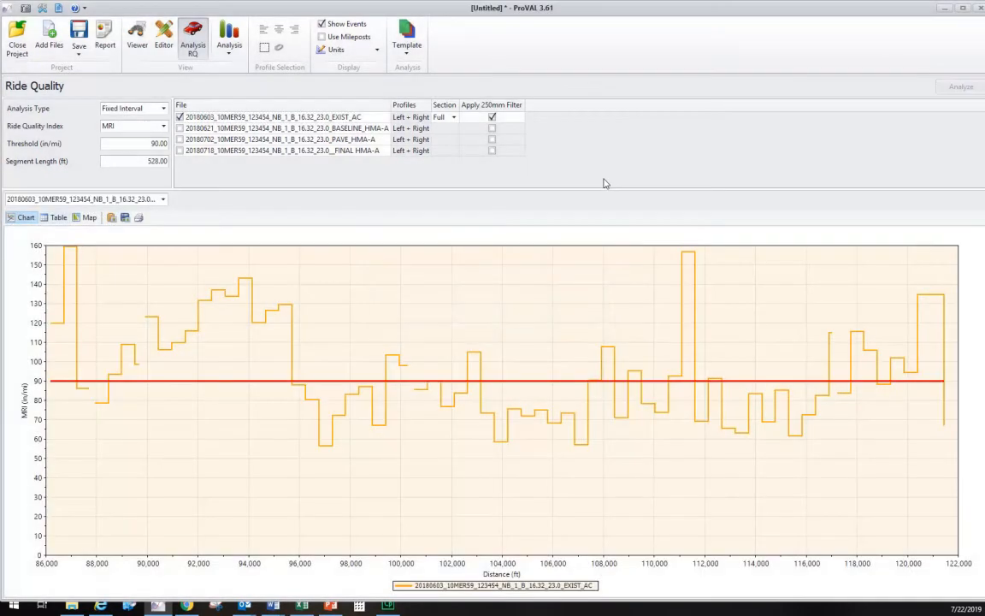
{"action": "mouse_move", "coordinate": [550, 267]}
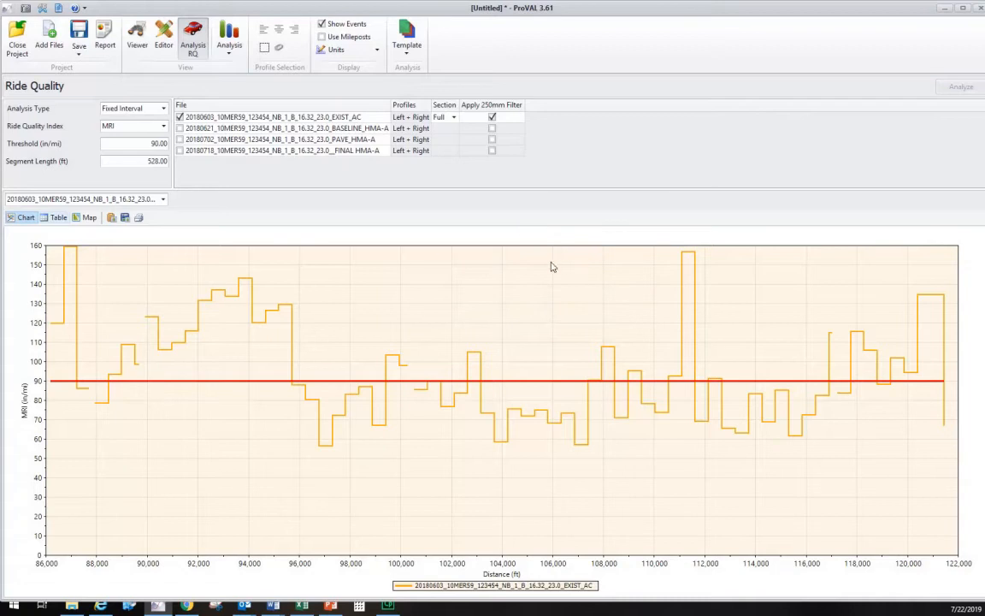
{"action": "mouse_move", "coordinate": [630, 306]}
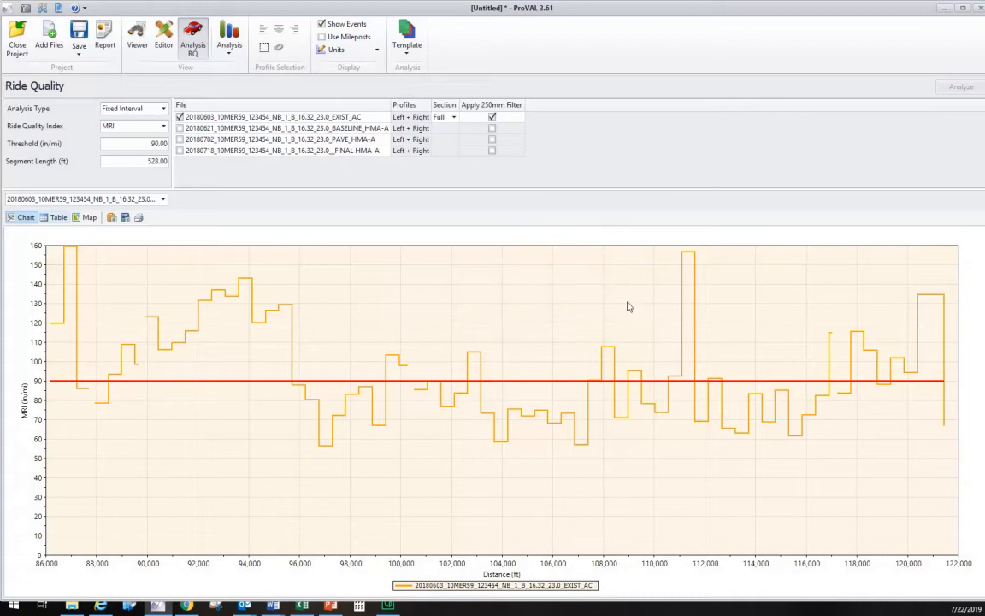
{"action": "mouse_move", "coordinate": [122, 314]}
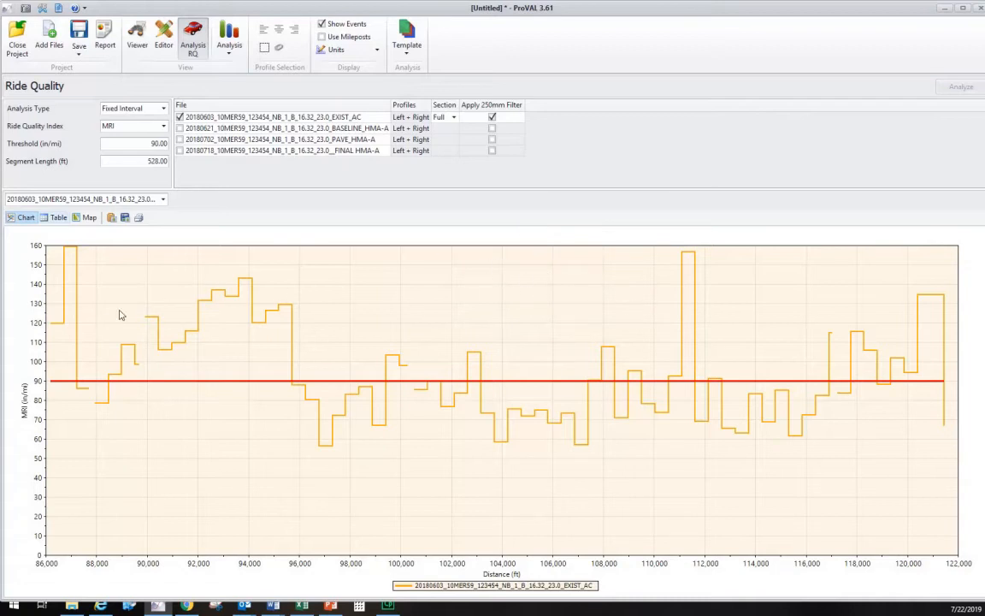
{"action": "mouse_move", "coordinate": [54, 328]}
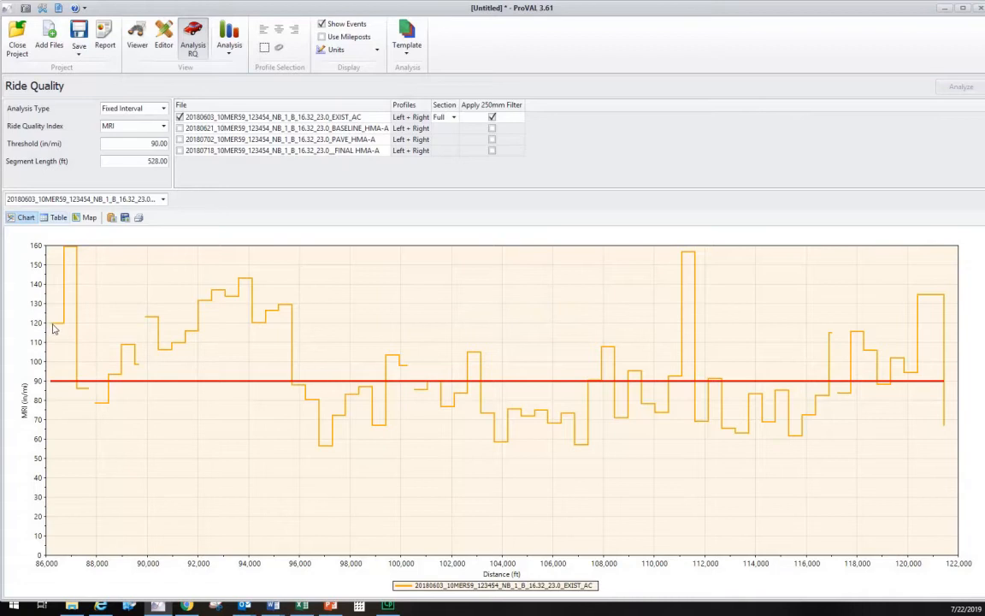
{"action": "mouse_move", "coordinate": [26, 217]}
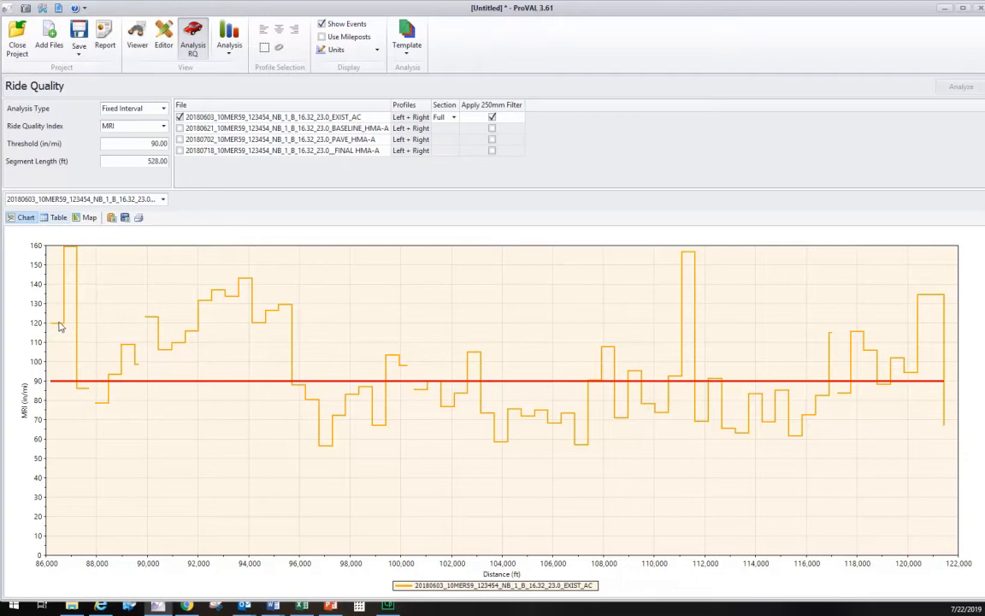
{"action": "mouse_move", "coordinate": [61, 267]}
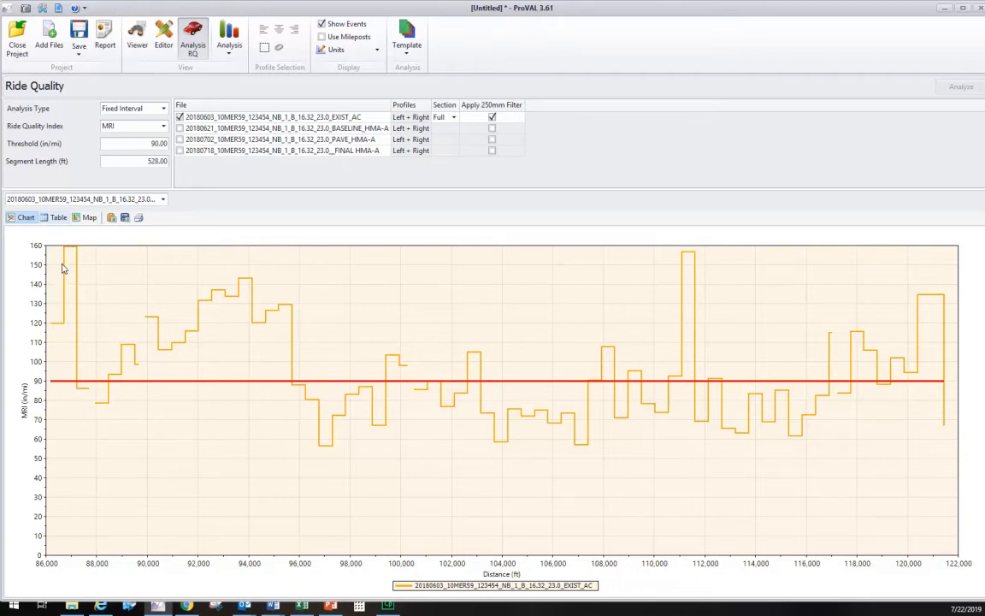
{"action": "mouse_move", "coordinate": [55, 326]}
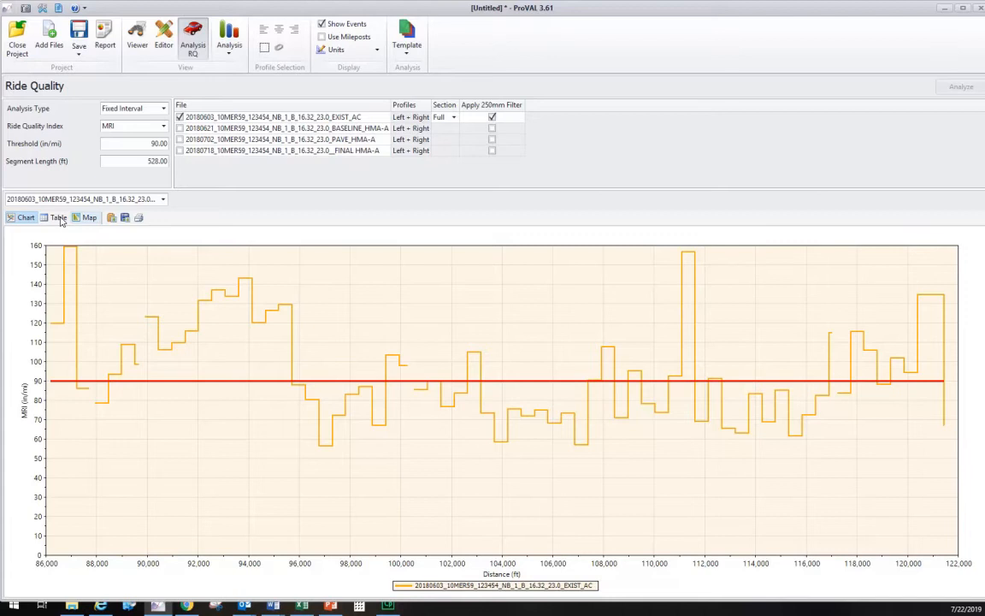
{"action": "mouse_move", "coordinate": [41, 229]}
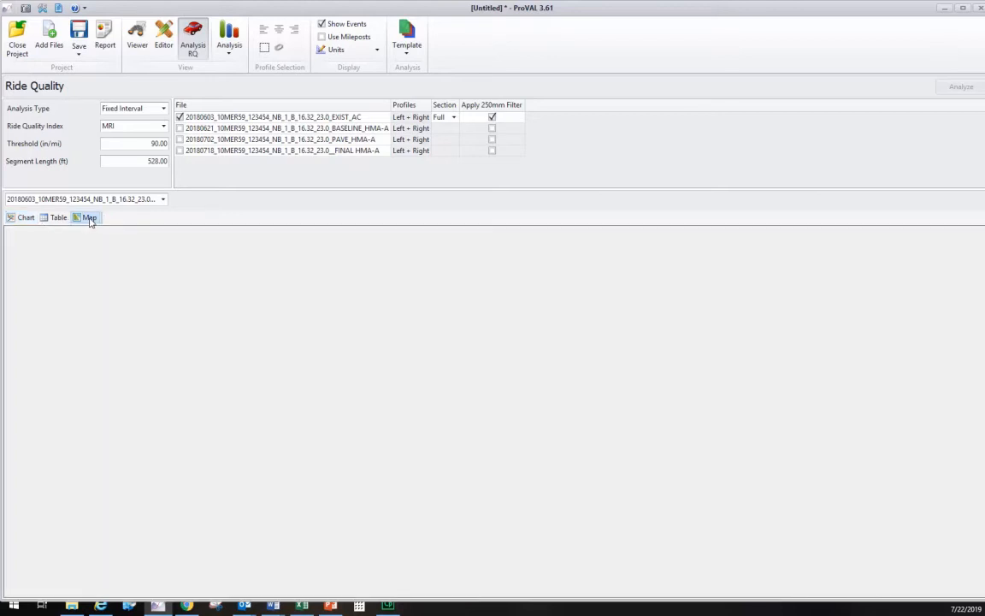
- Show the passed and failed segments of the tested section on the map
{"action": "left_click", "coordinate": [89, 217]}
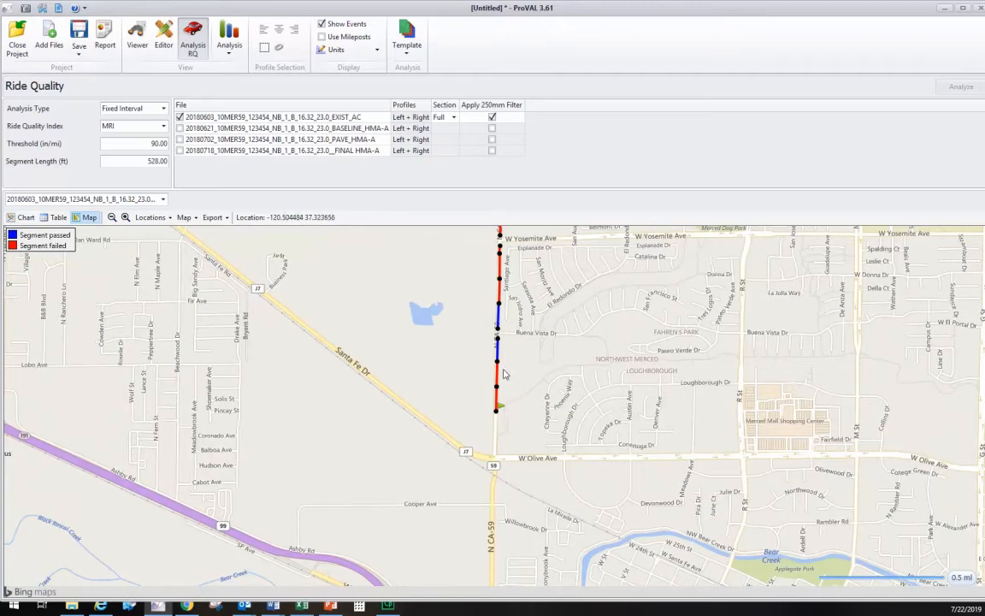
{"action": "mouse_move", "coordinate": [503, 345]}
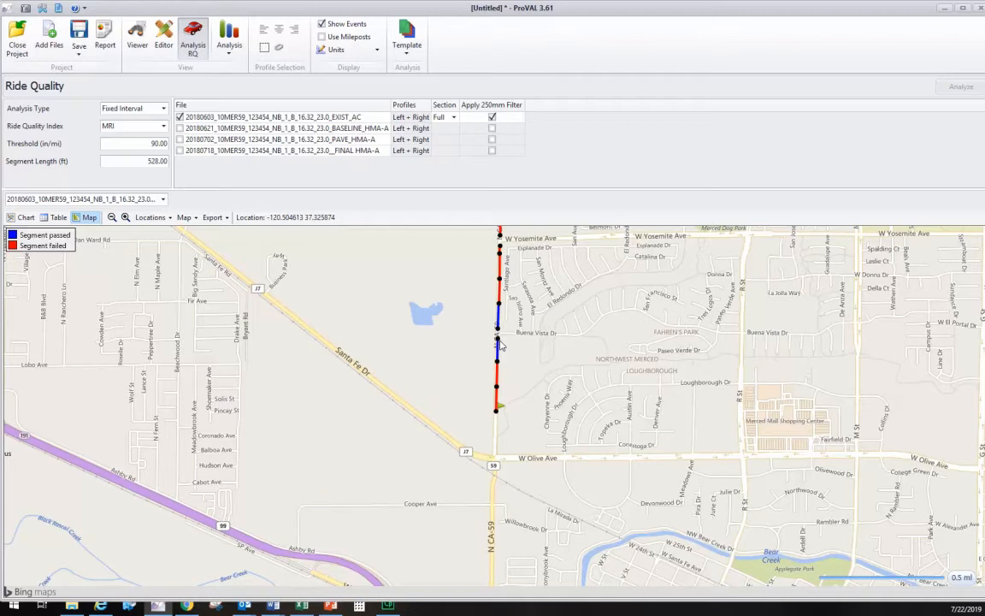
{"action": "mouse_move", "coordinate": [103, 250]}
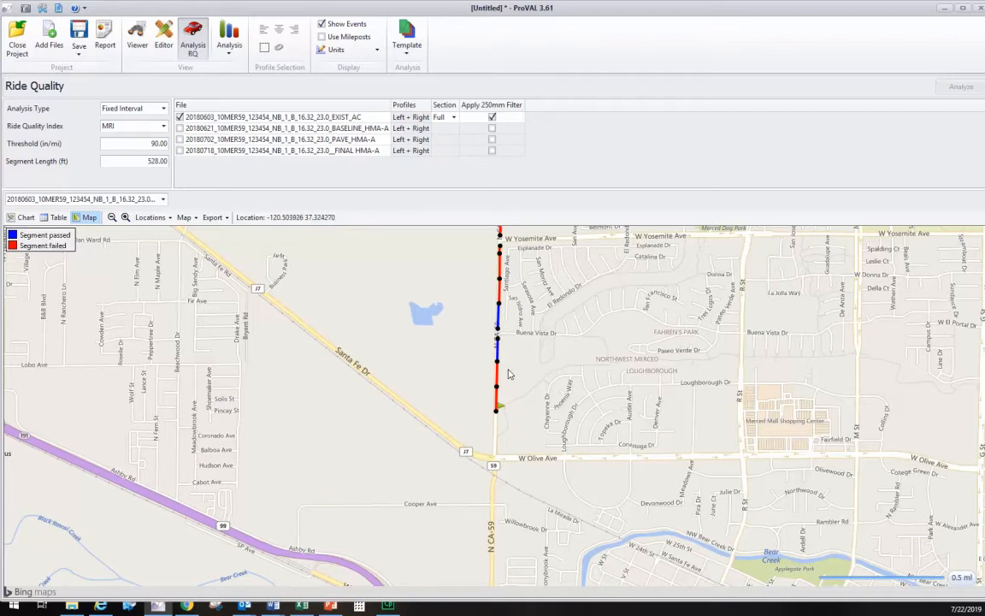
{"action": "mouse_move", "coordinate": [305, 303]}
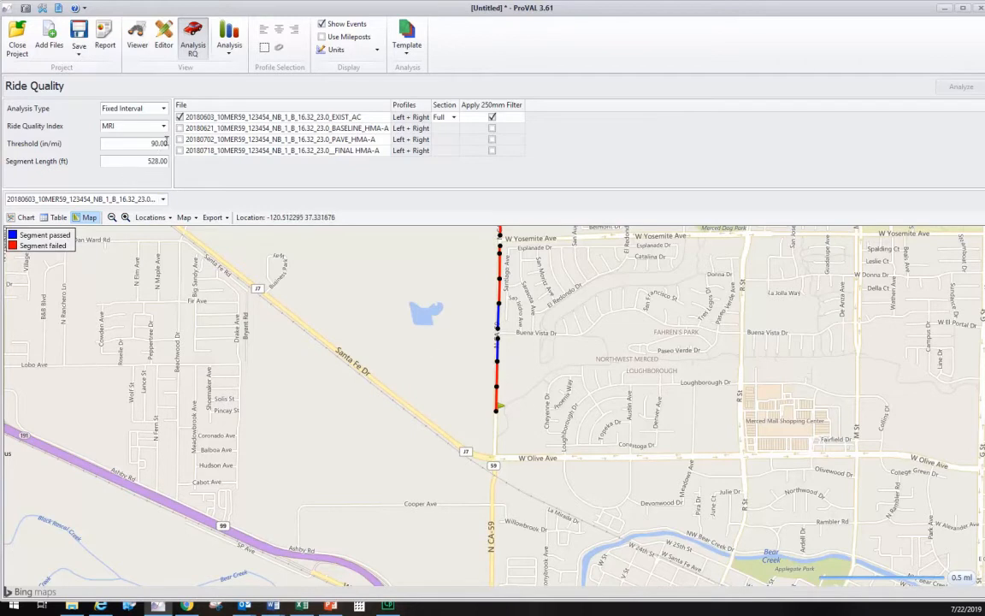
{"action": "mouse_move", "coordinate": [499, 396]}
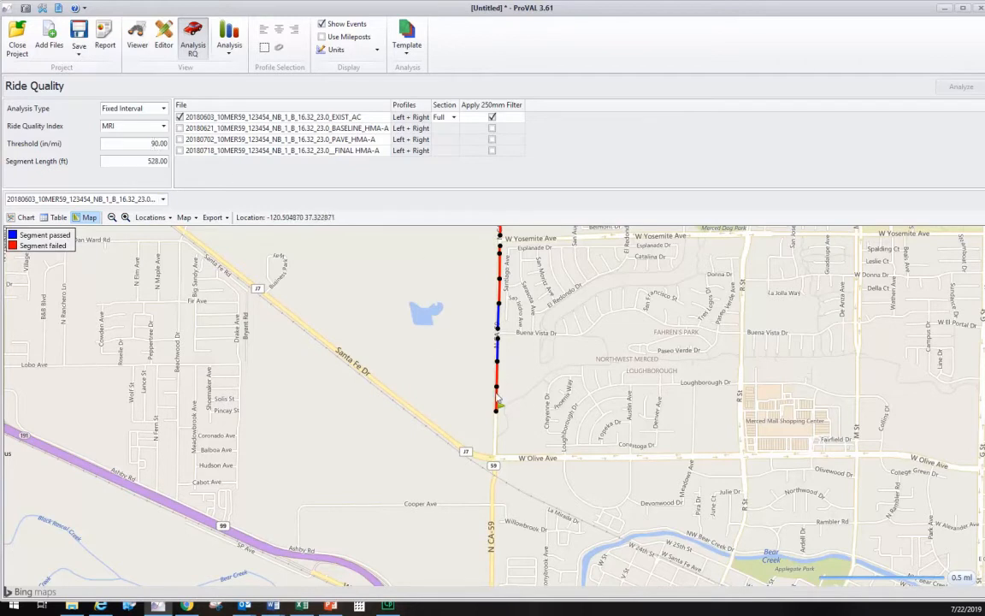
{"action": "mouse_move", "coordinate": [557, 320]}
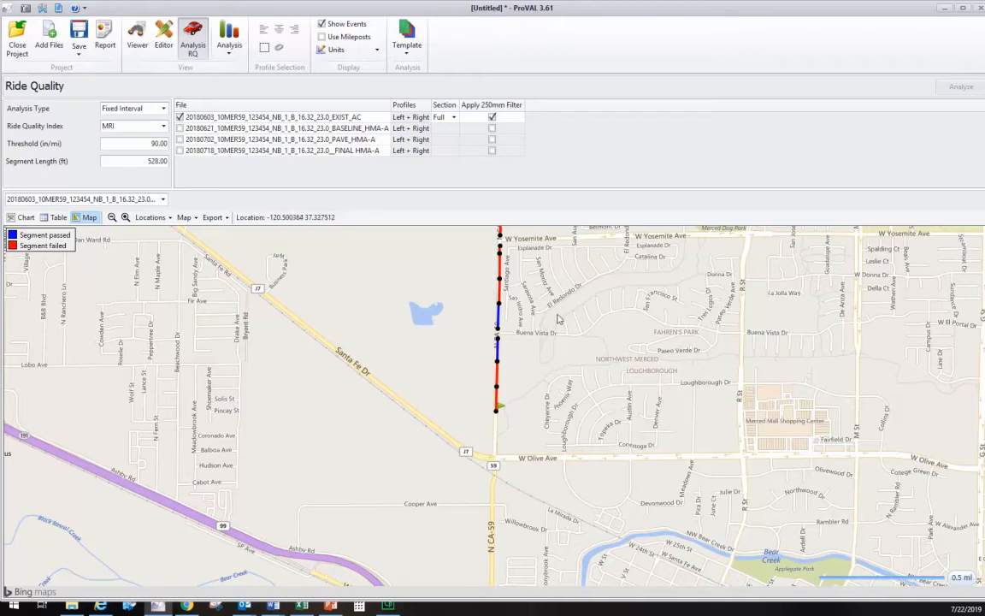
{"action": "mouse_move", "coordinate": [284, 280]}
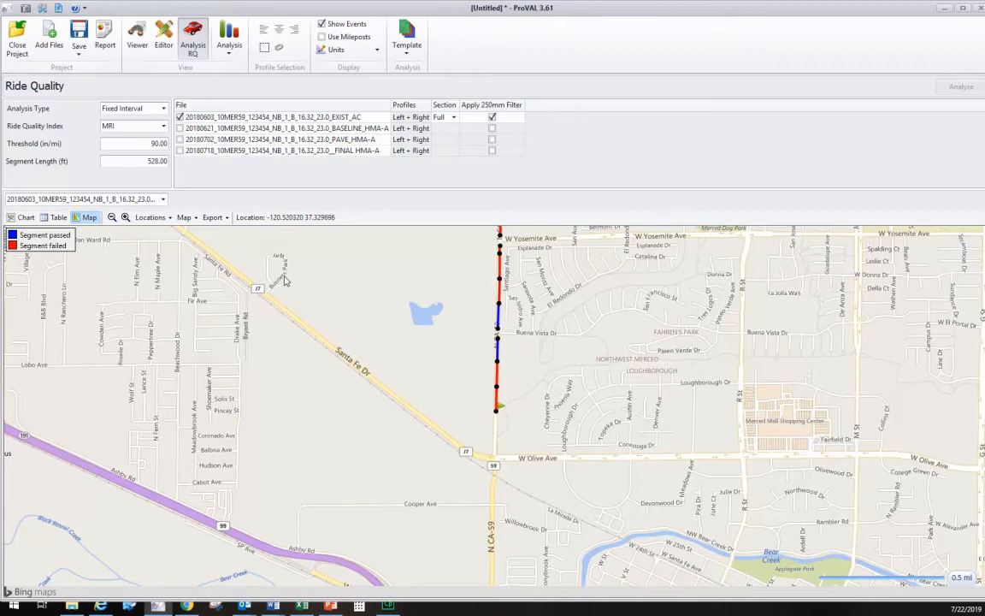
{"action": "mouse_move", "coordinate": [96, 198]}
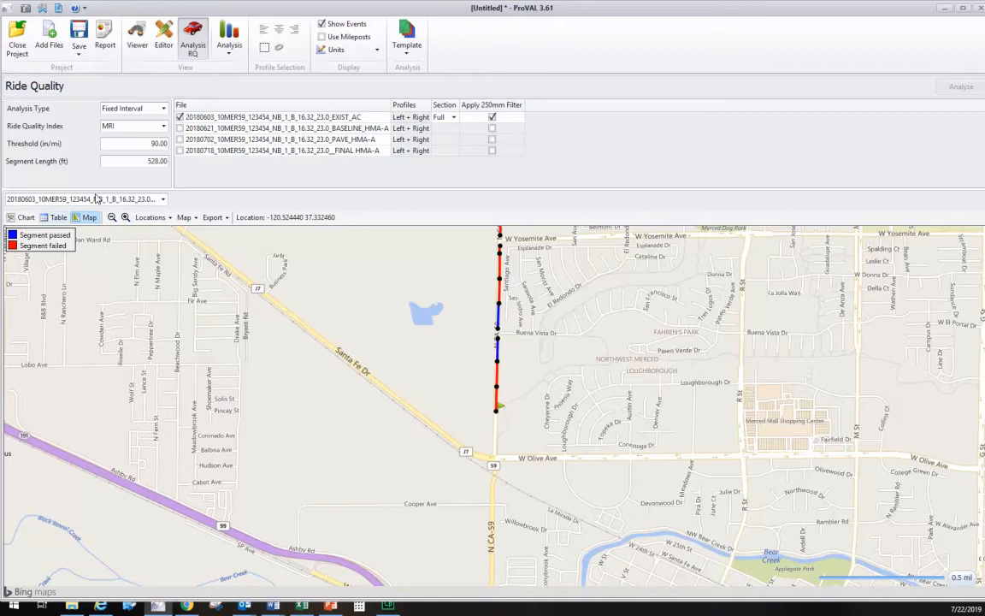
- Return to the MRI chart results and copy the segment MRI table with headers
{"action": "left_click", "coordinate": [26, 215]}
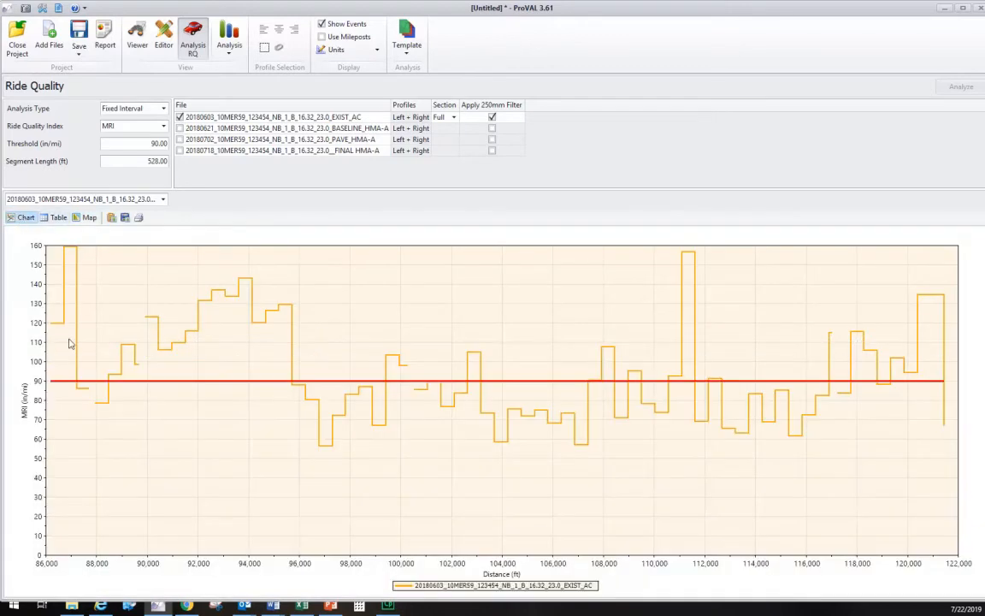
{"action": "mouse_move", "coordinate": [58, 325]}
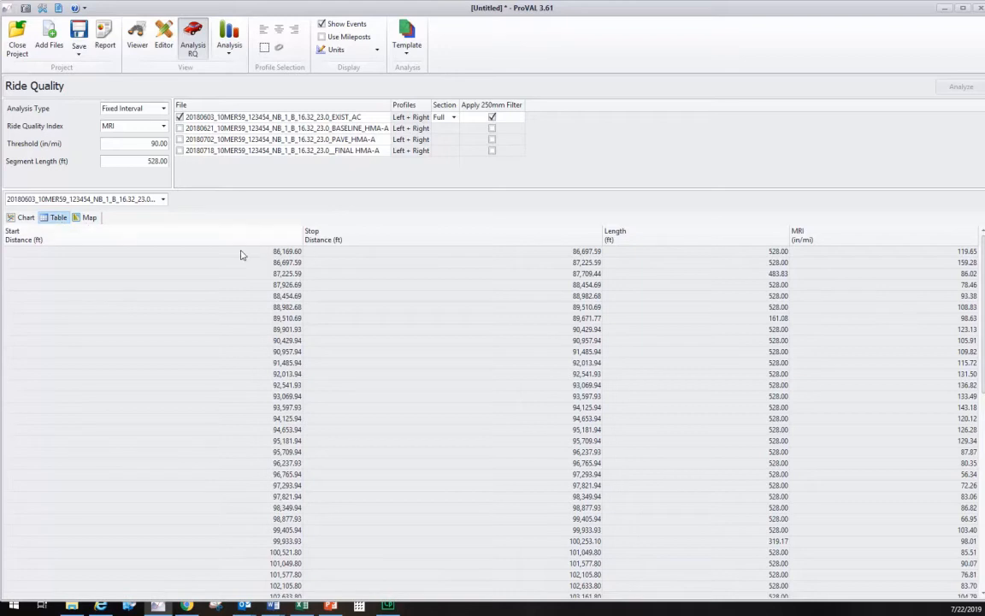
{"action": "mouse_move", "coordinate": [543, 263]}
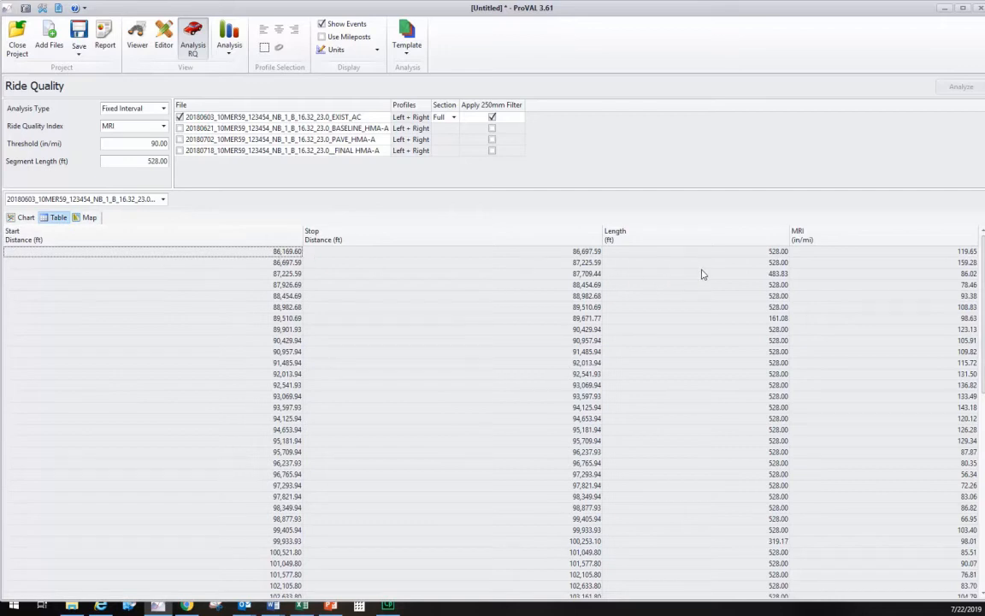
{"action": "mouse_move", "coordinate": [964, 260]}
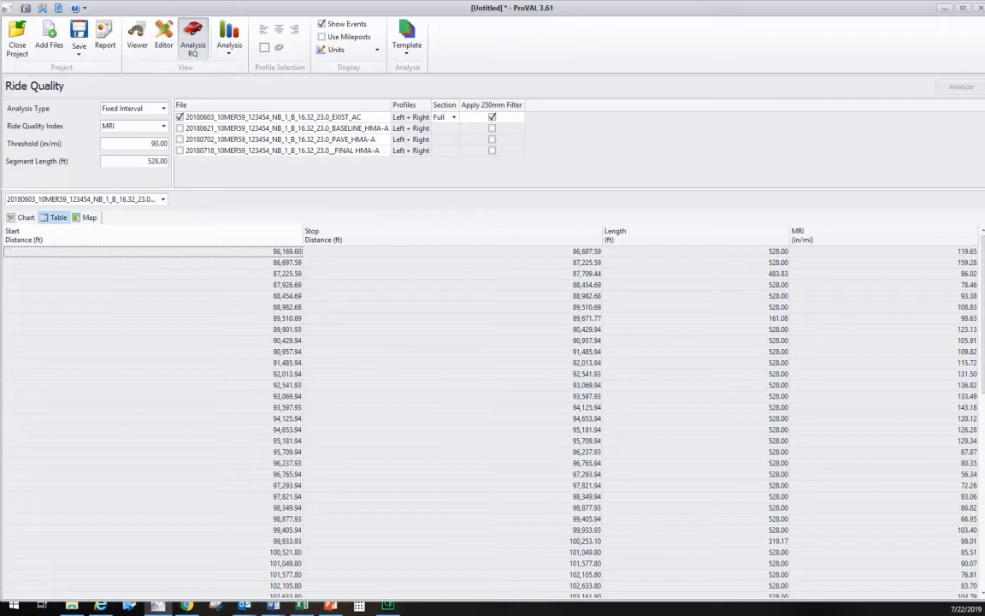
{"action": "mouse_move", "coordinate": [379, 307]}
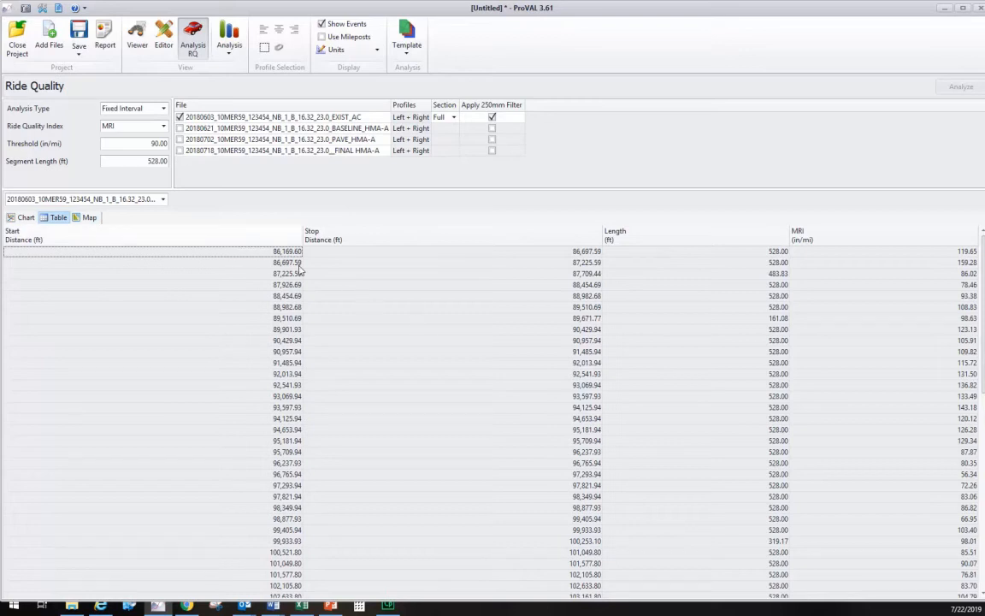
{"action": "right_click", "coordinate": [289, 263]}
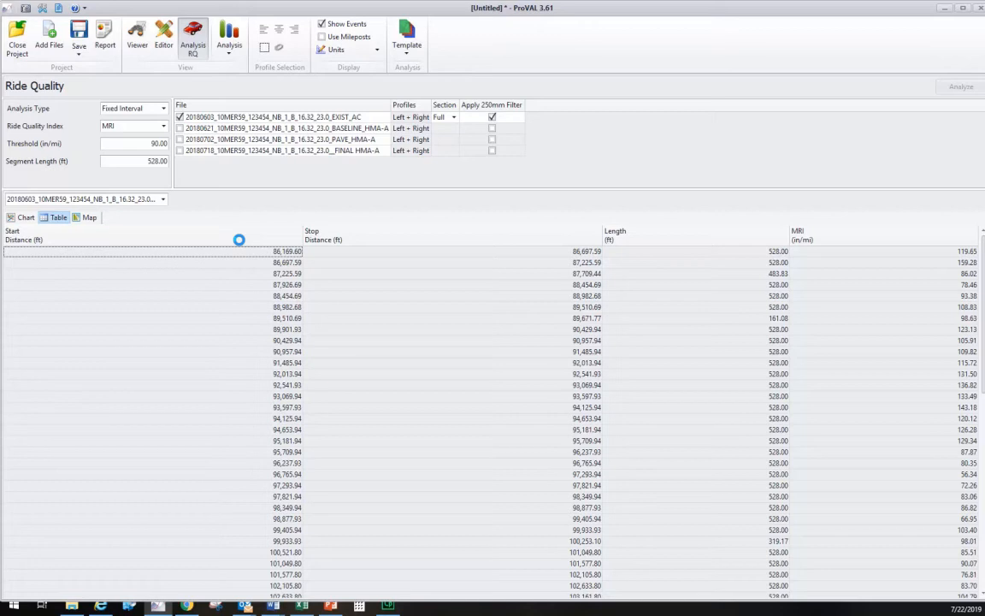
{"action": "right_click", "coordinate": [239, 250]}
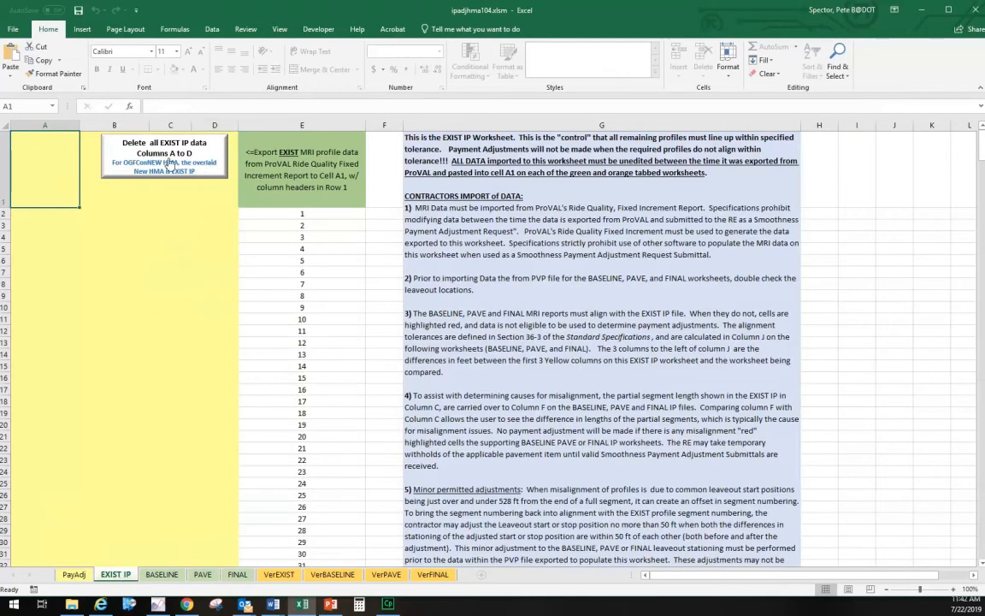
{"action": "mouse_move", "coordinate": [231, 189]}
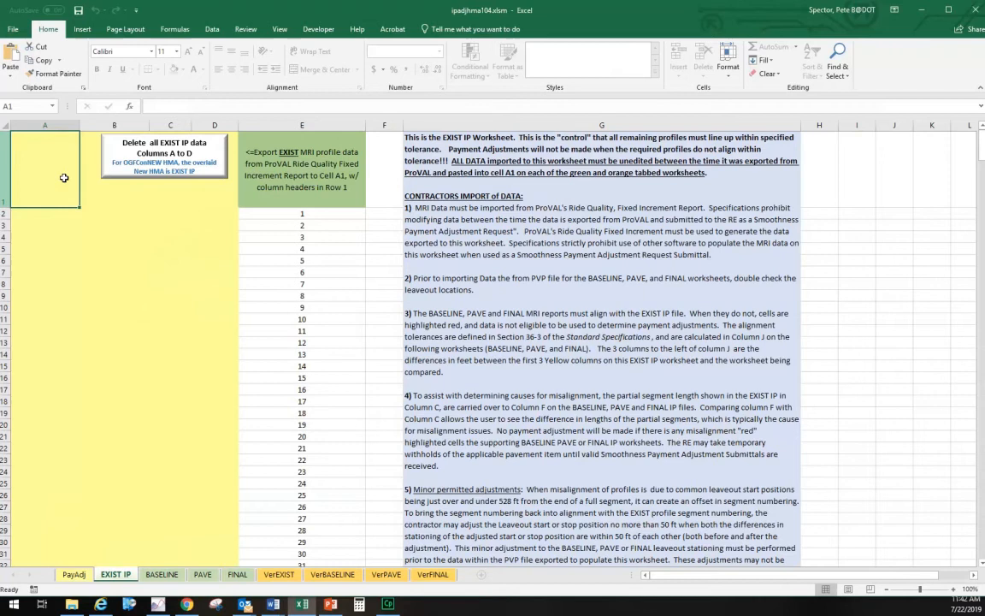
{"action": "mouse_move", "coordinate": [82, 182]}
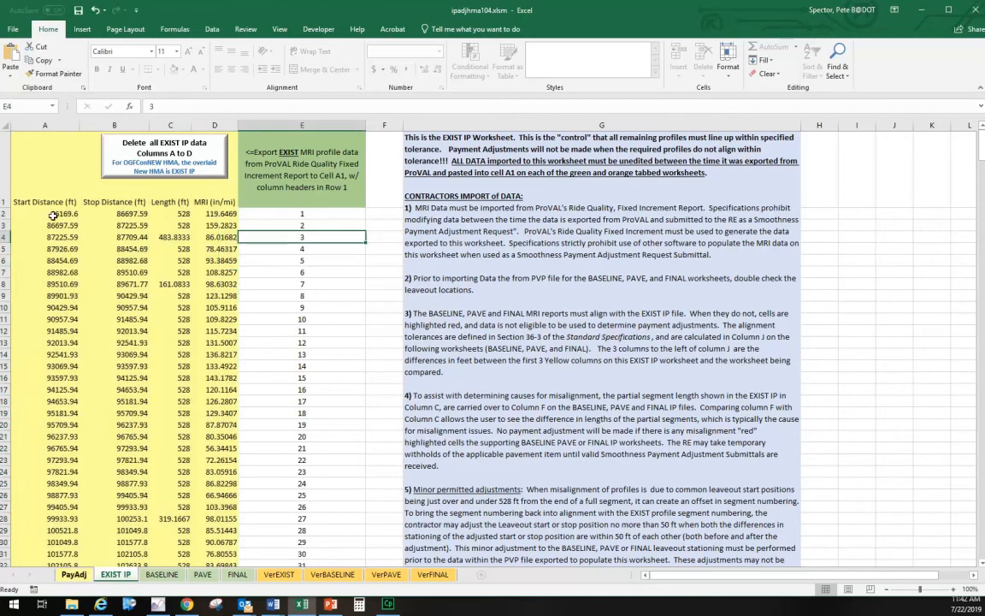
{"action": "mouse_move", "coordinate": [157, 183]}
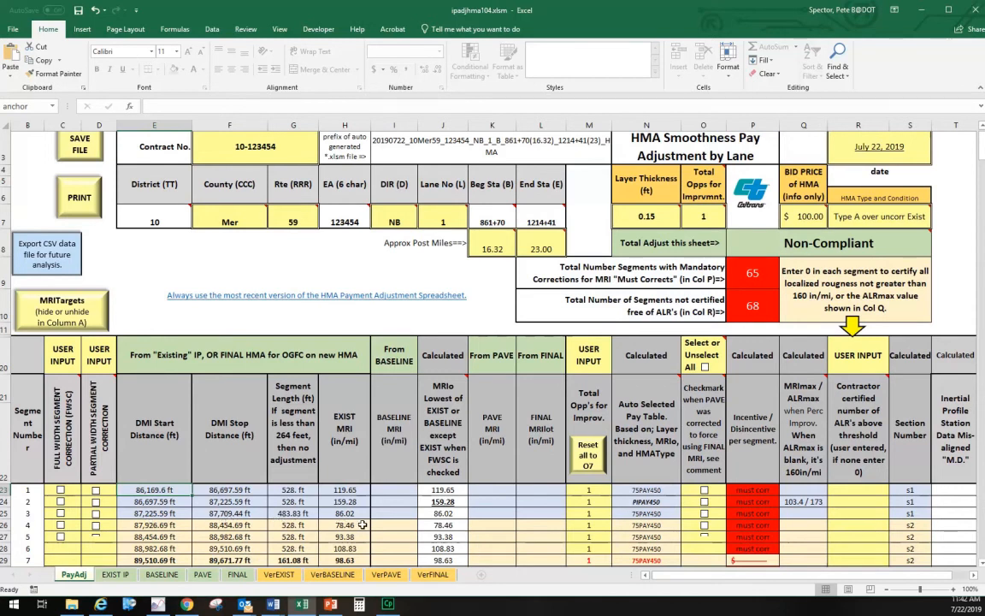
{"action": "mouse_move", "coordinate": [249, 518]}
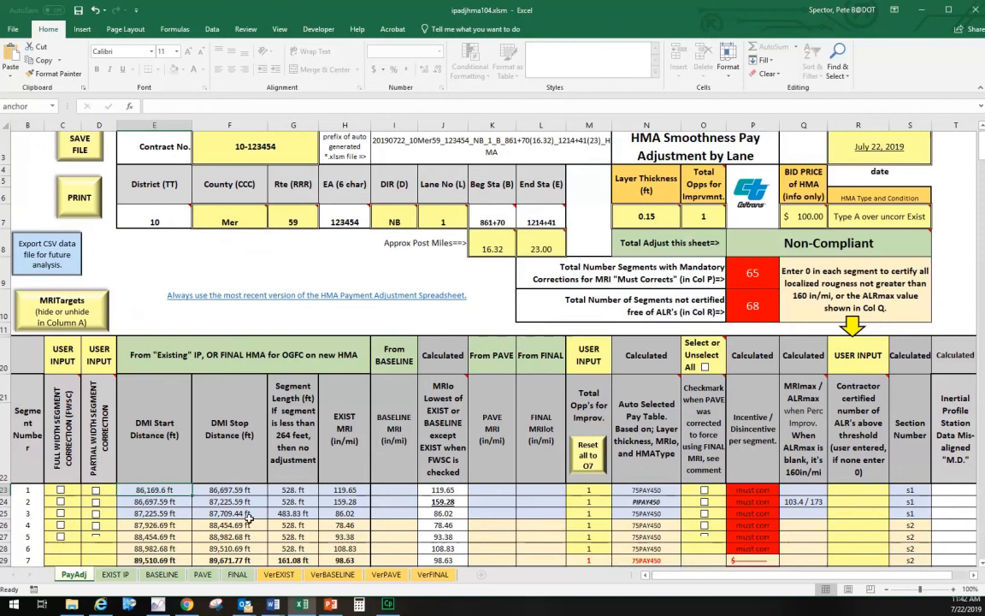
- Scroll down the PayAdj sheet to check the EXIST MRI columns are populated
{"action": "scroll", "scroll_direction": "down", "scroll_amount": 3}
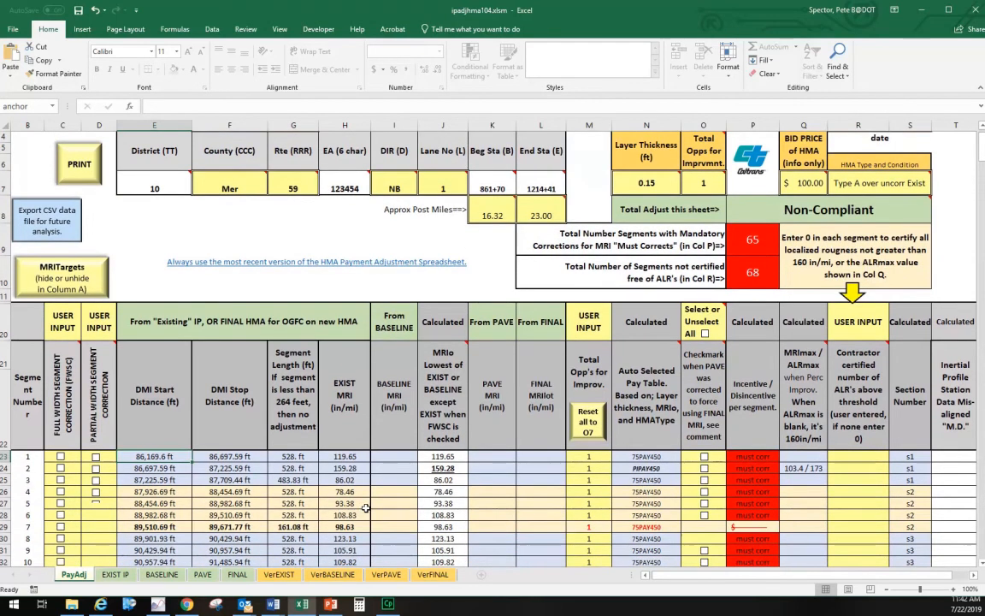
{"action": "scroll", "scroll_direction": "down", "scroll_amount": 3}
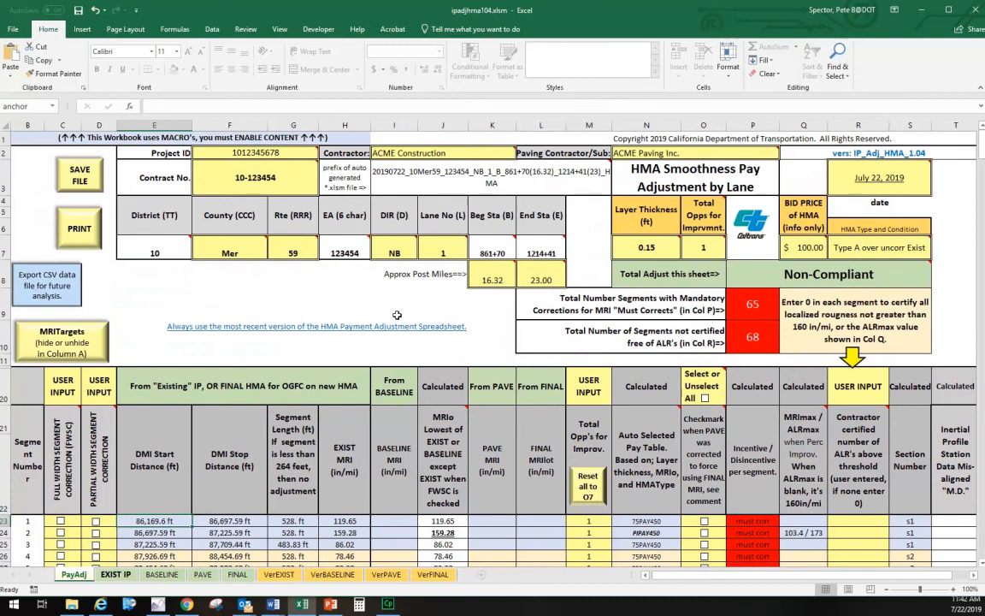
{"action": "mouse_move", "coordinate": [380, 301]}
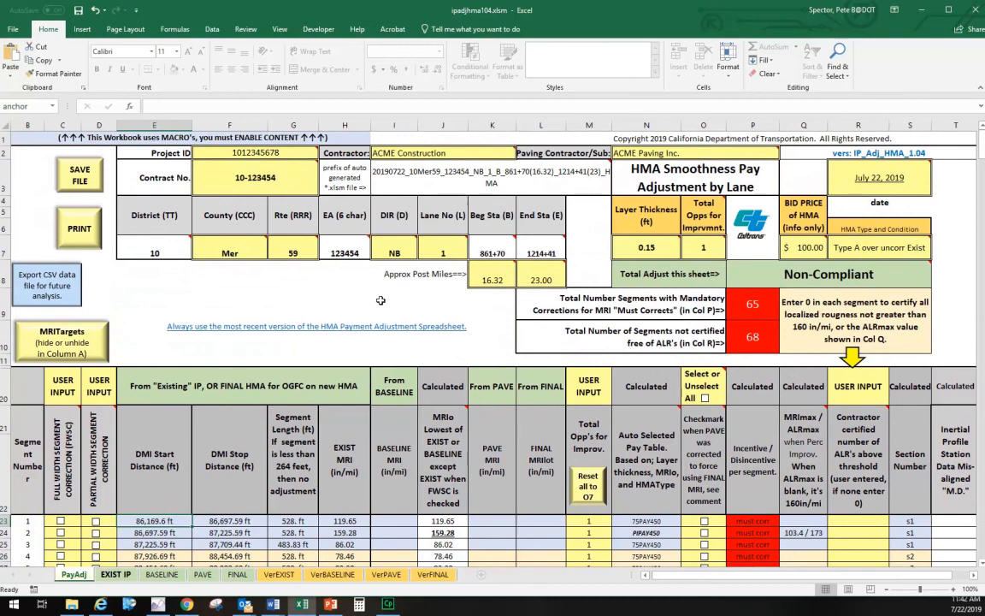